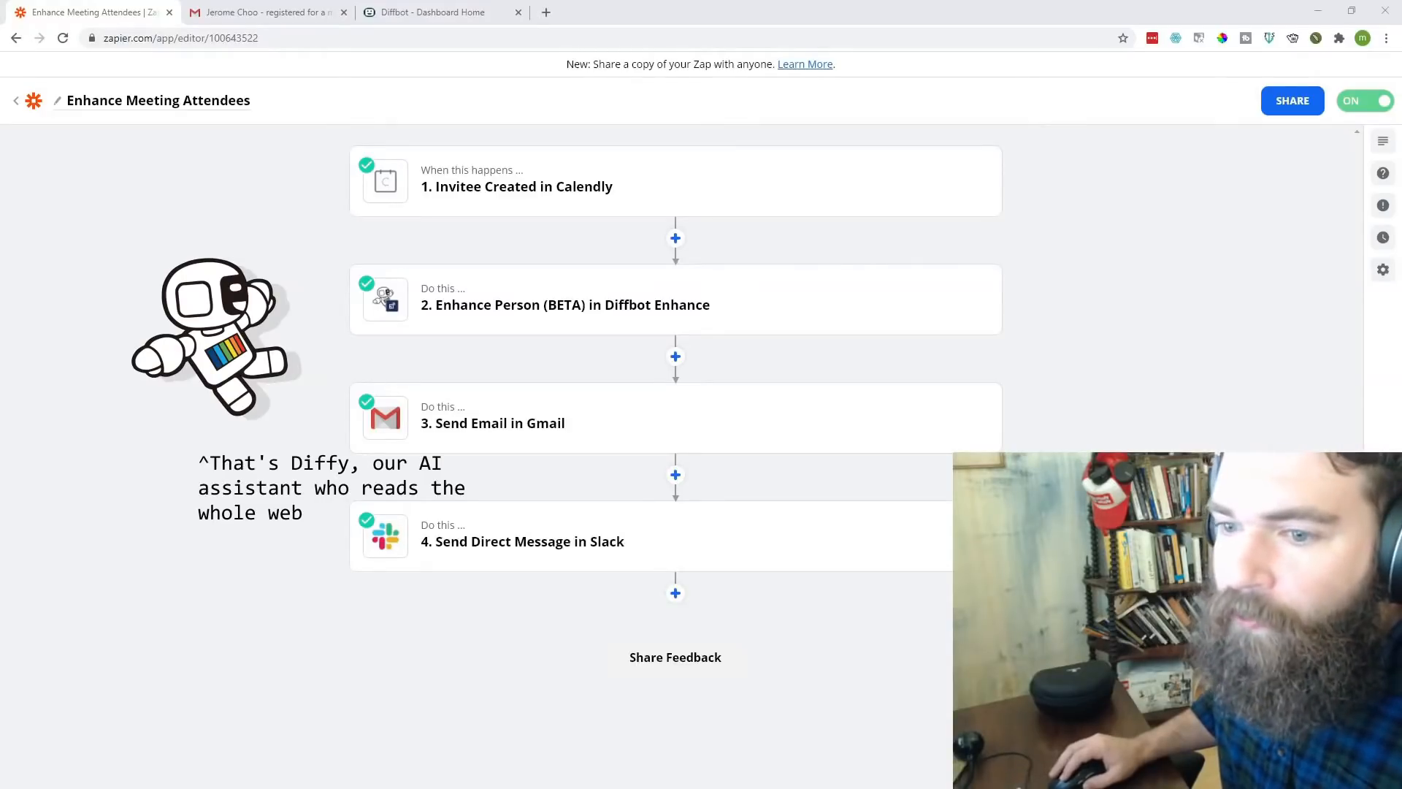
# - Bring up the received 'registered for a meeting - enhanced profile inside' email in Gmail
pyautogui.click(265, 12)
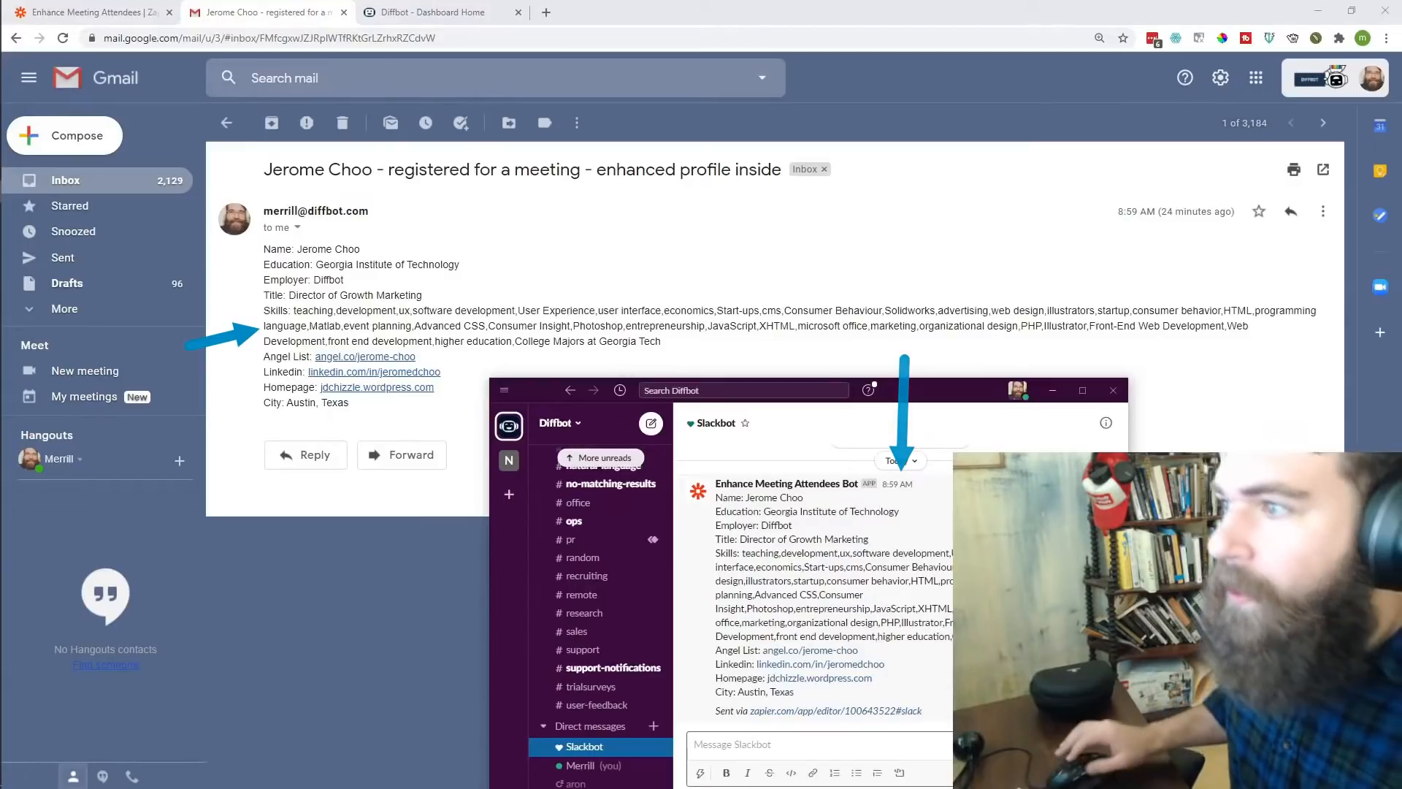
# - Return to the Zapier editor for the Enhance Meeting Attendees zap
pyautogui.click(89, 11)
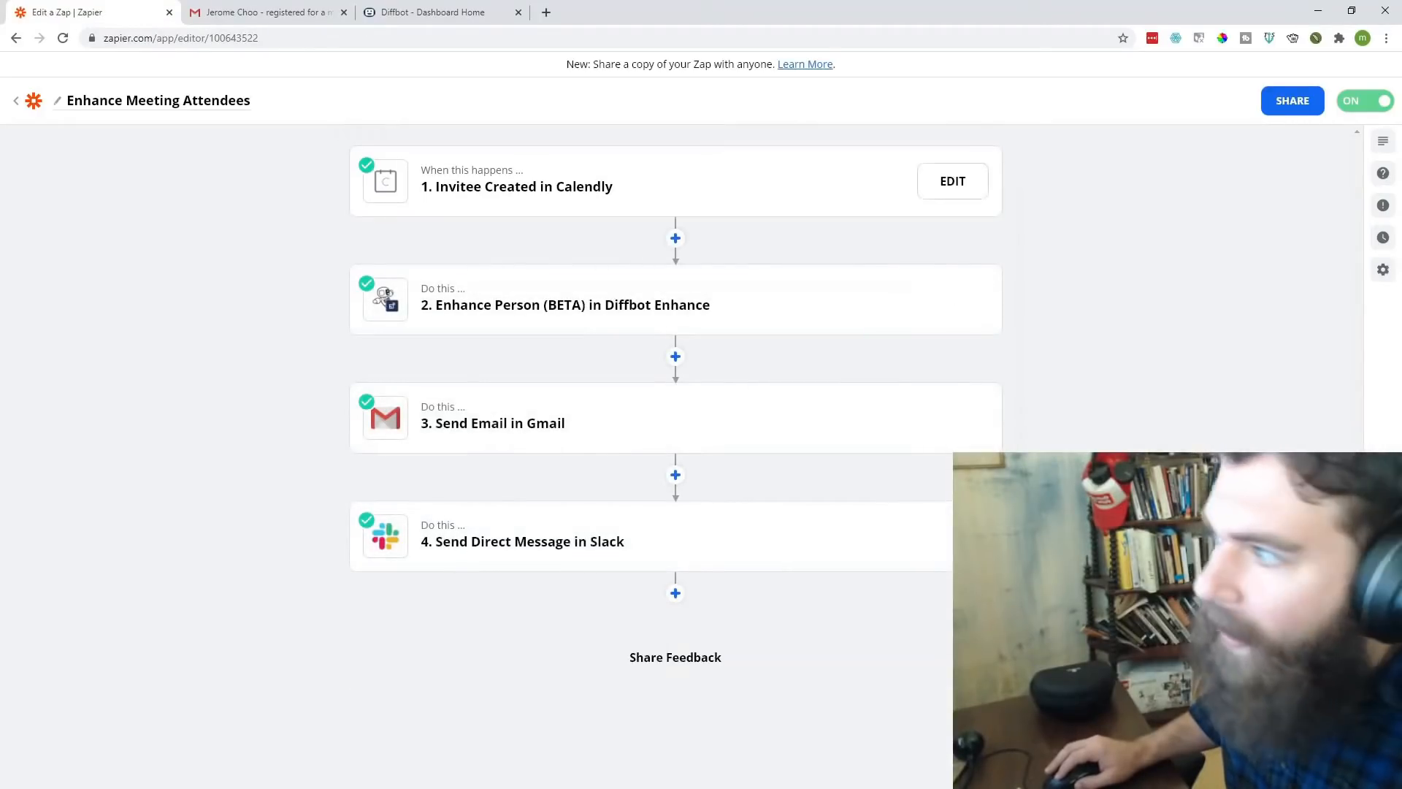
pyautogui.click(517, 186)
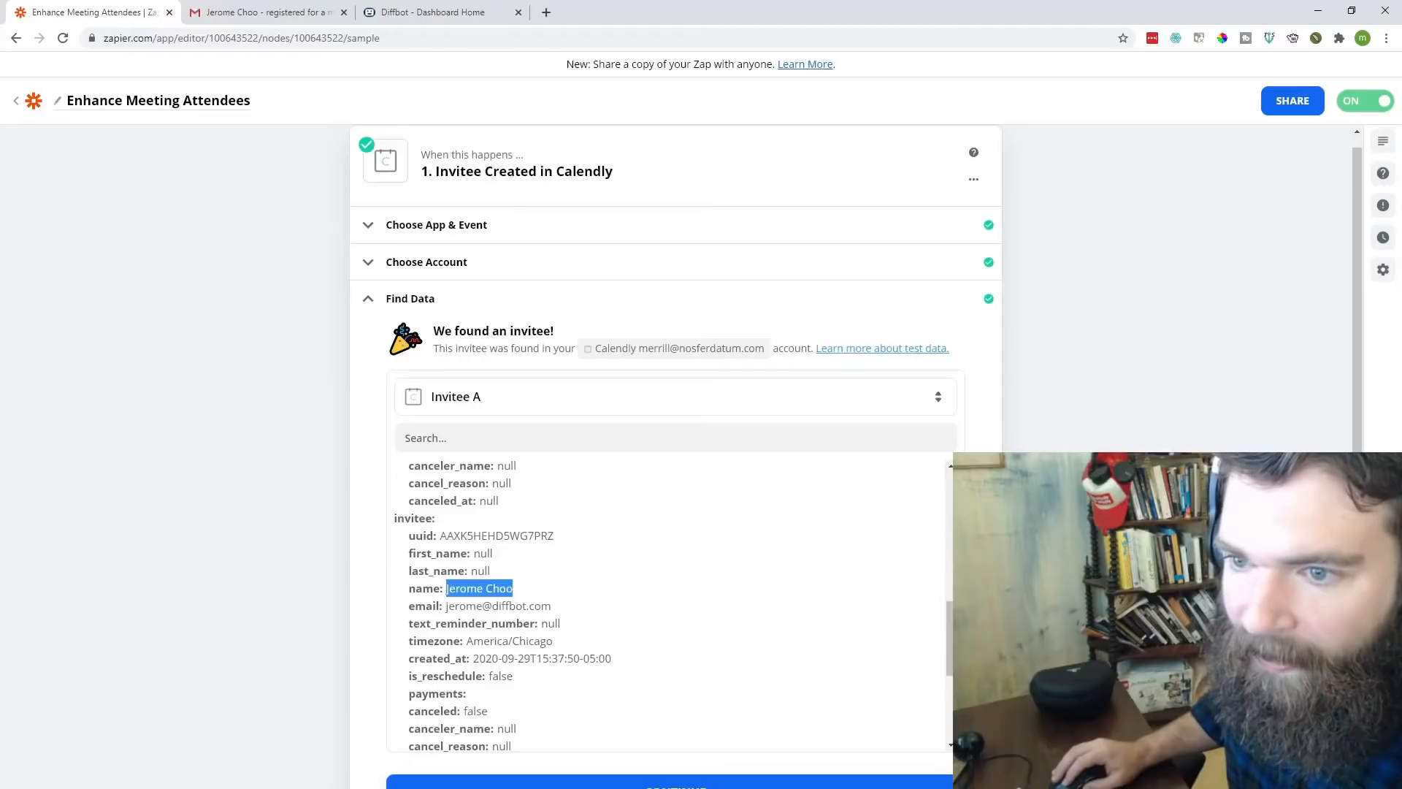
pyautogui.scroll(-3)
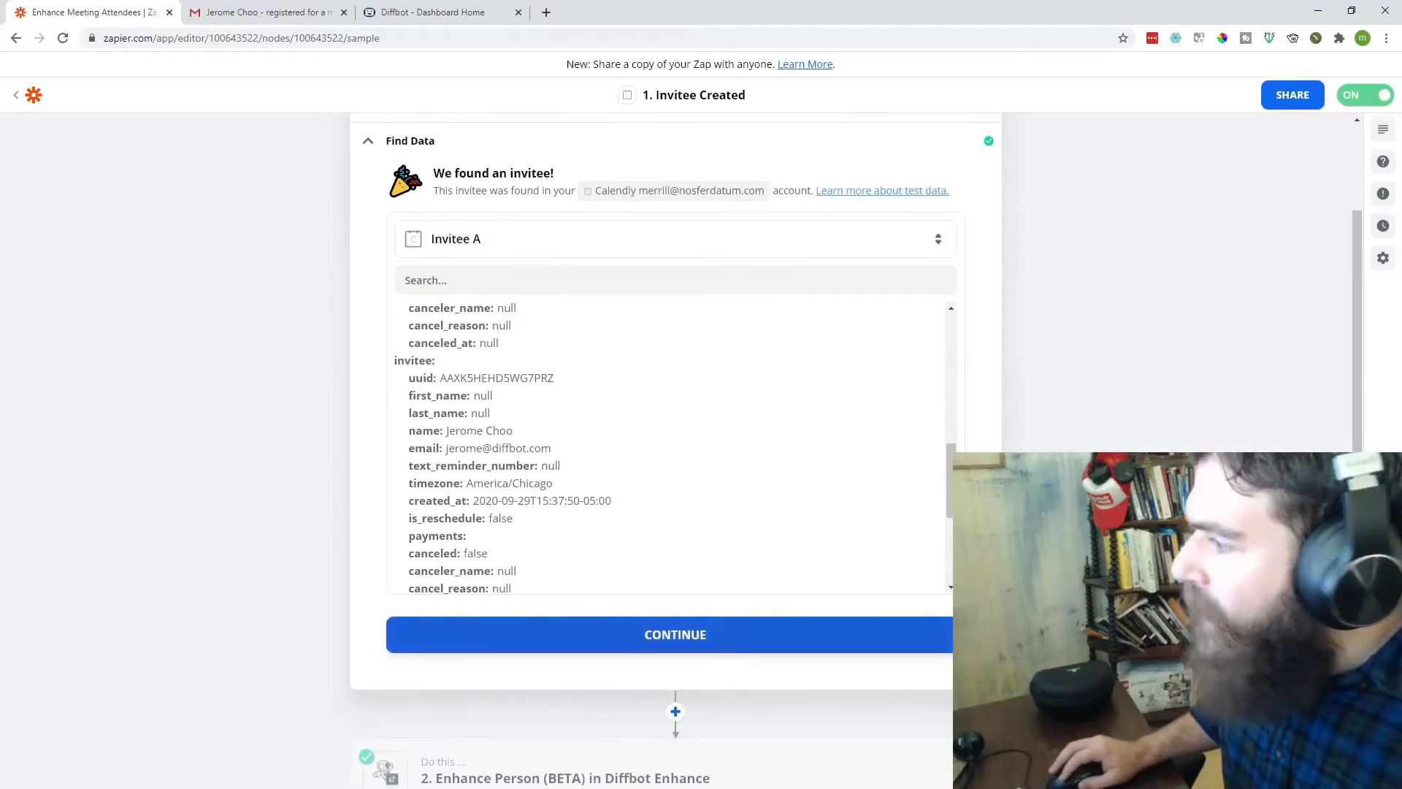
pyautogui.click(674, 634)
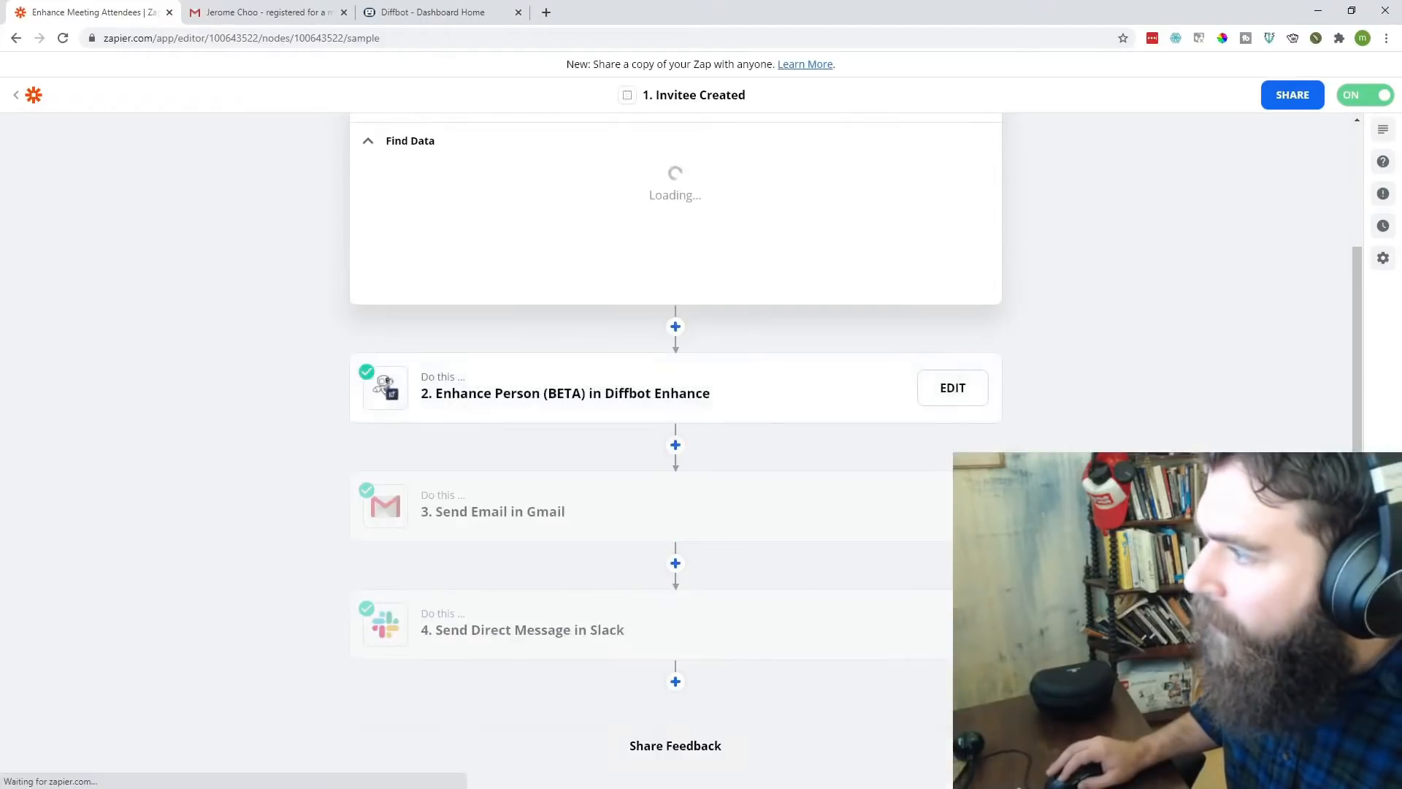
pyautogui.click(952, 387)
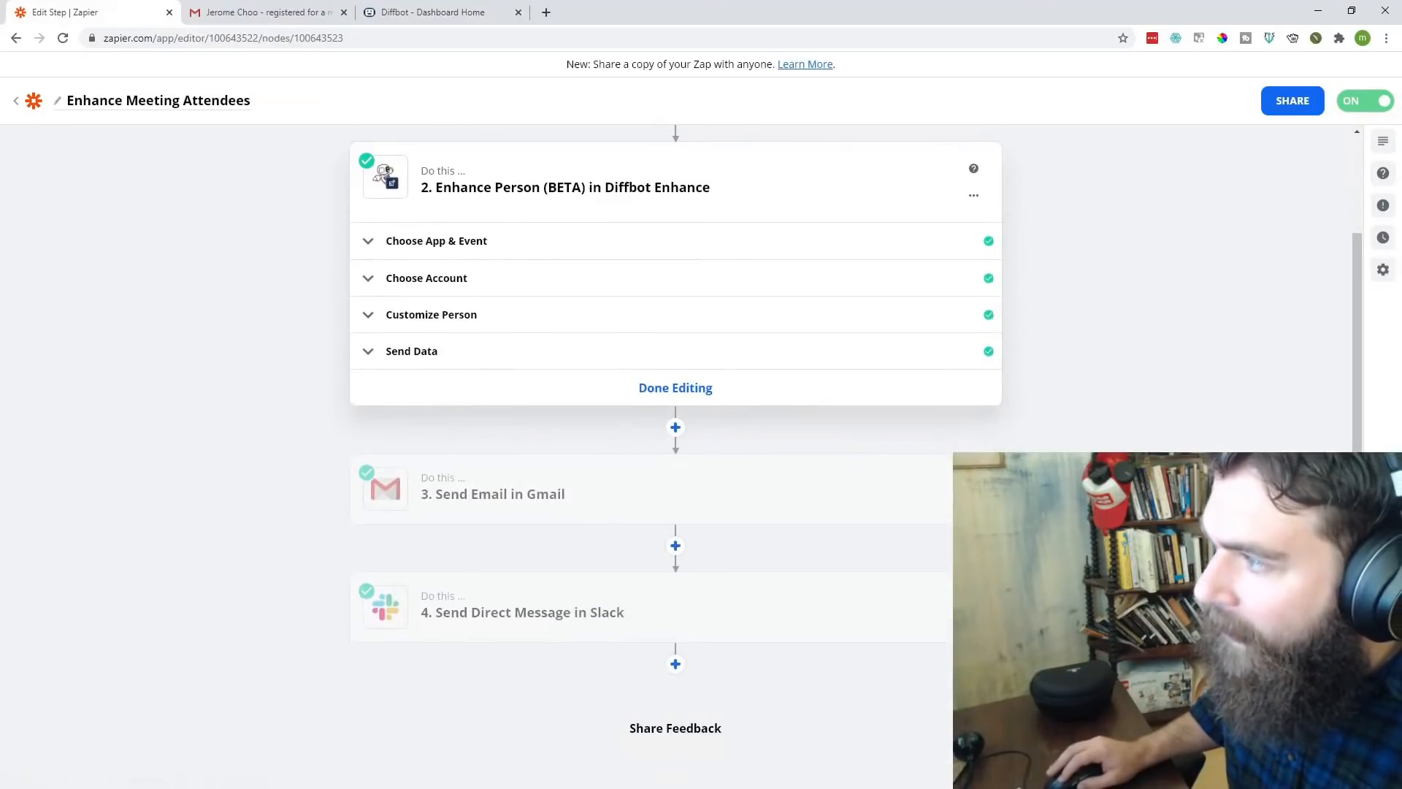
# - Confirm the step uses Diffbot Enhance with Enhance Person (BETA), then switch to the Diffbot dashboard
pyautogui.click(437, 241)
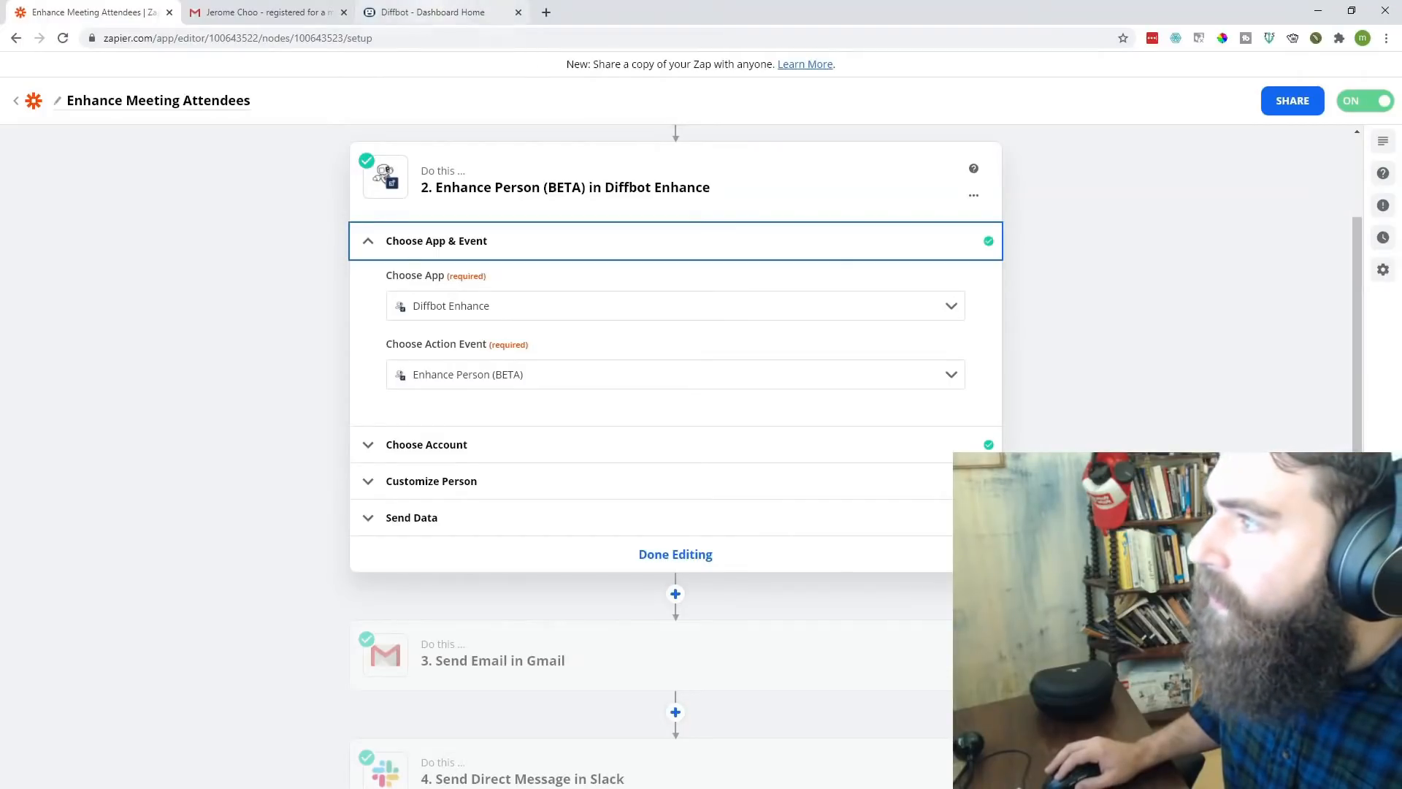
pyautogui.click(438, 13)
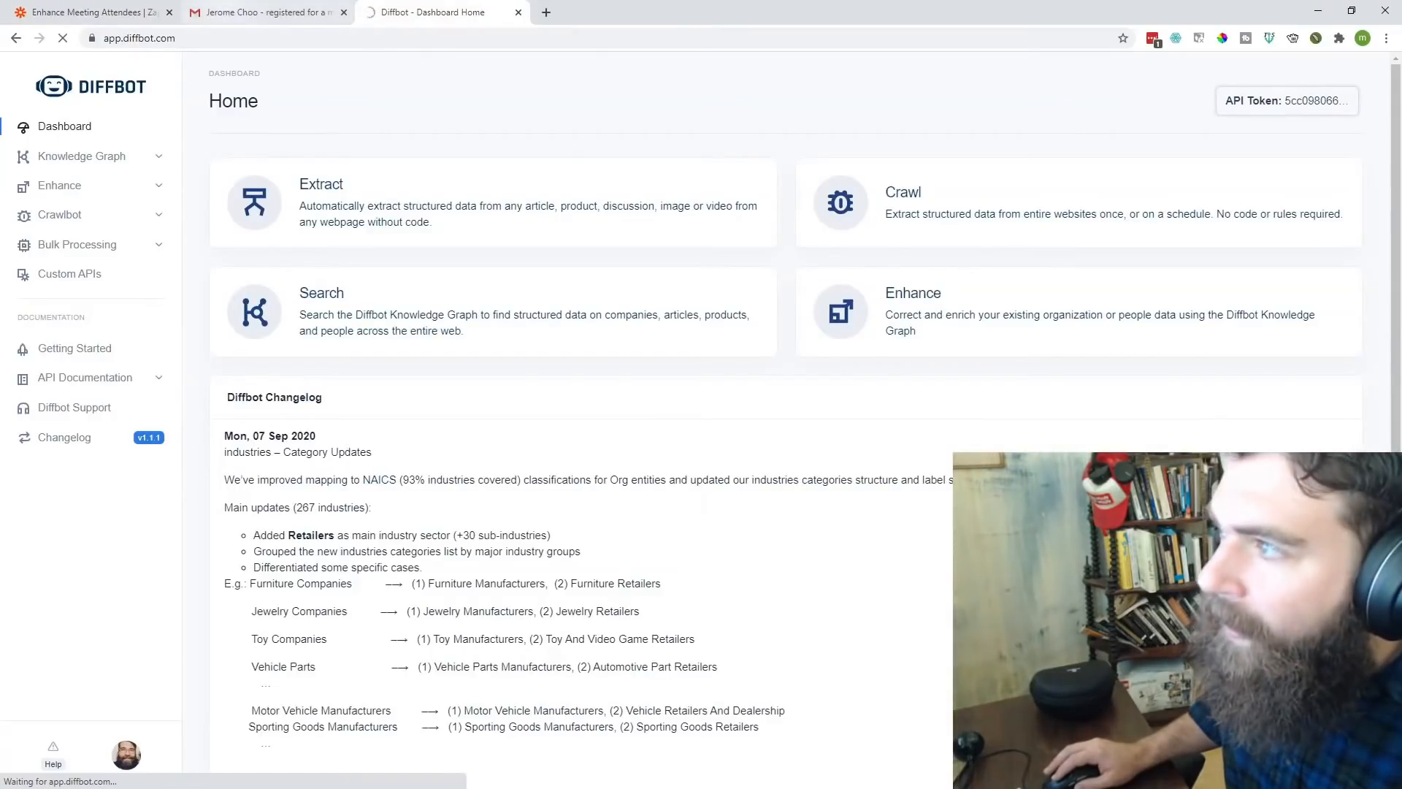
# - View the Diffbot account's API token details and return to the Zapier Enhance Person step
pyautogui.click(1285, 101)
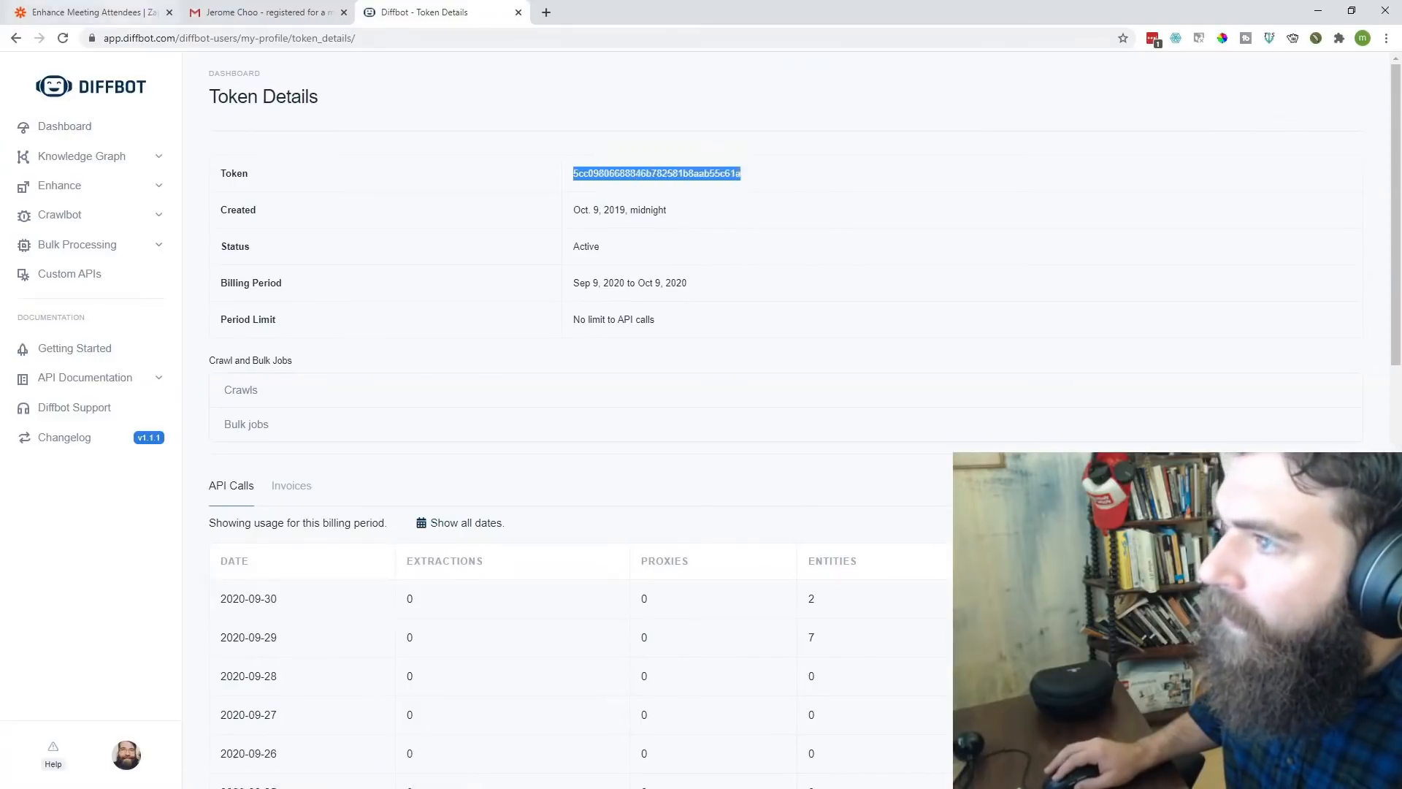
pyautogui.click(89, 12)
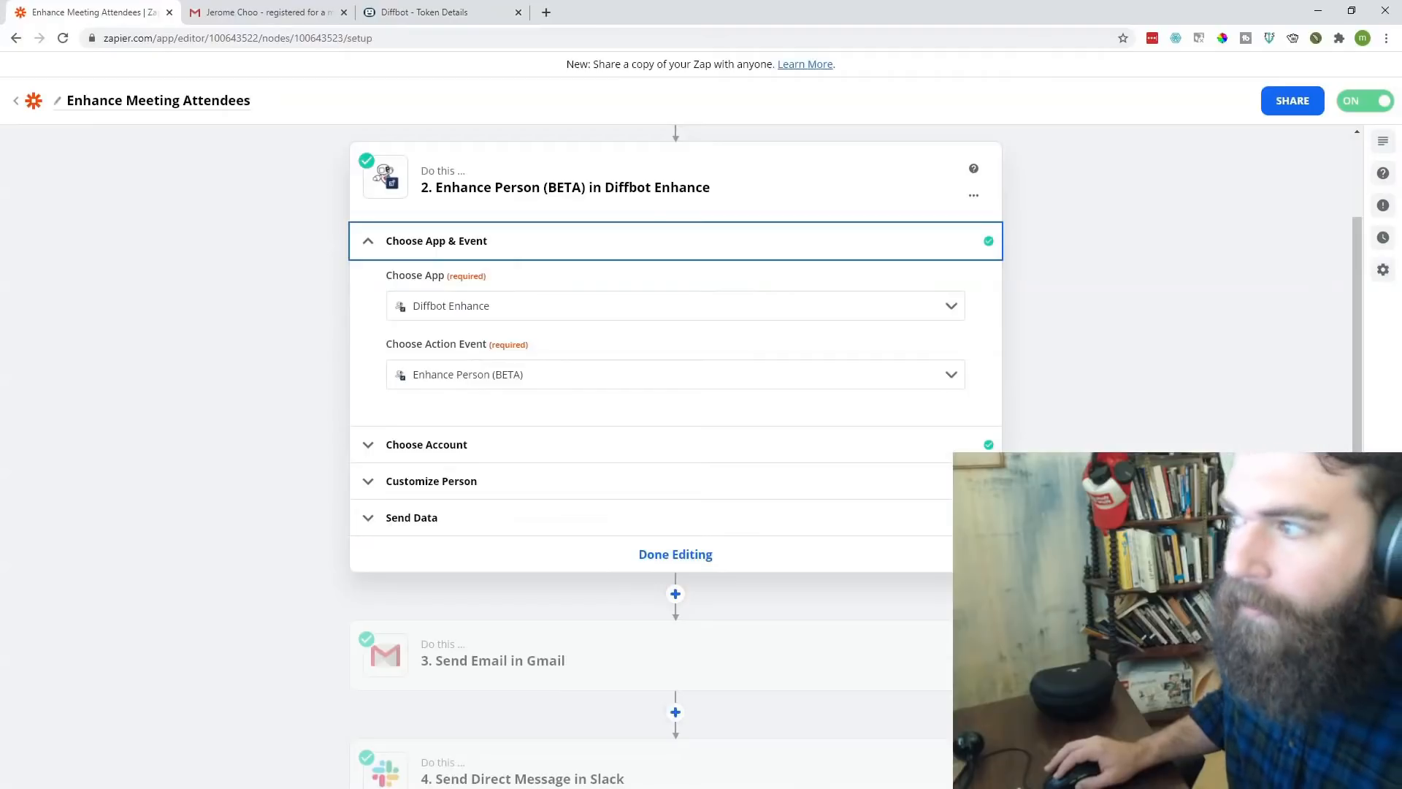
# - Keep Enhance Person (BETA) as the action event and expand Customize Person with invitee Name and Email mapped
pyautogui.click(675, 374)
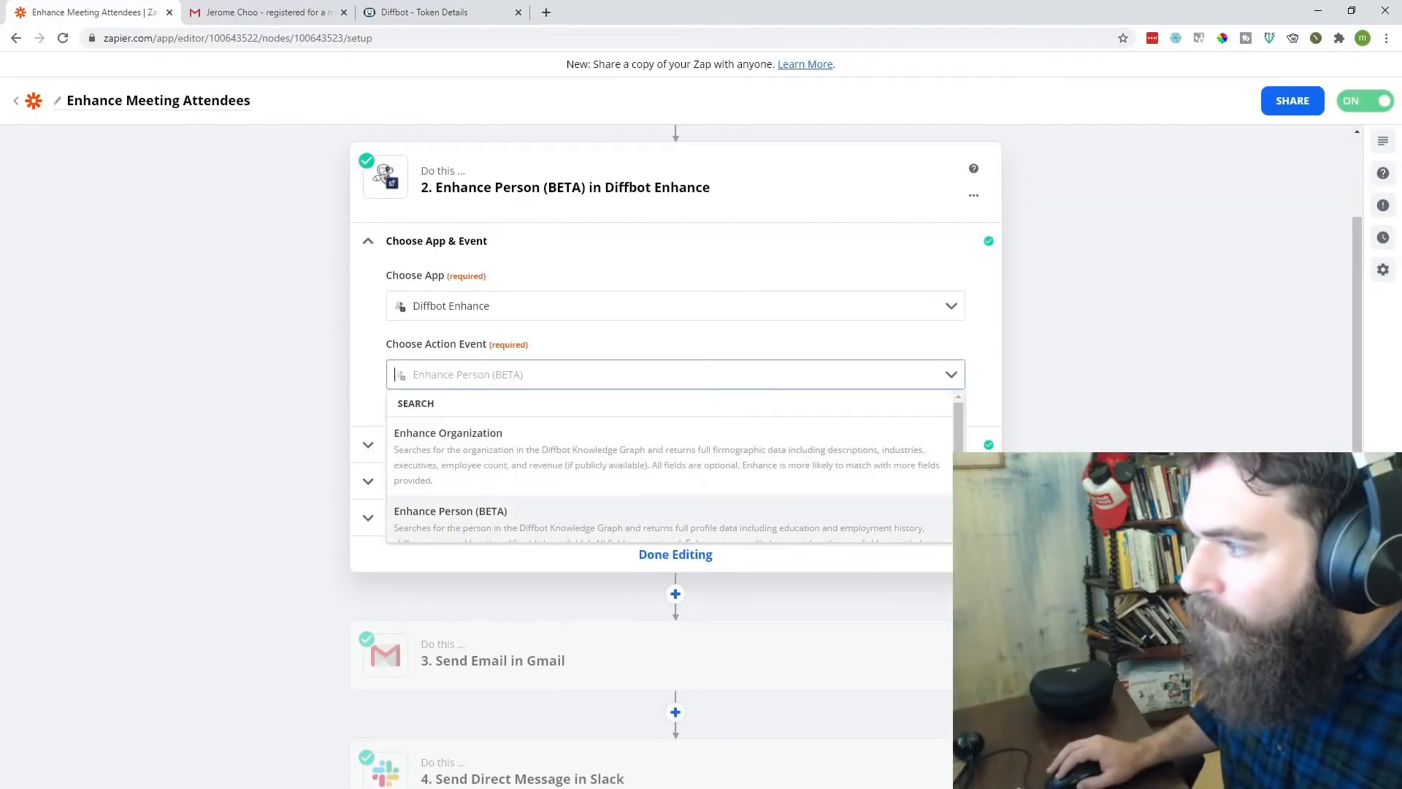
pyautogui.click(450, 511)
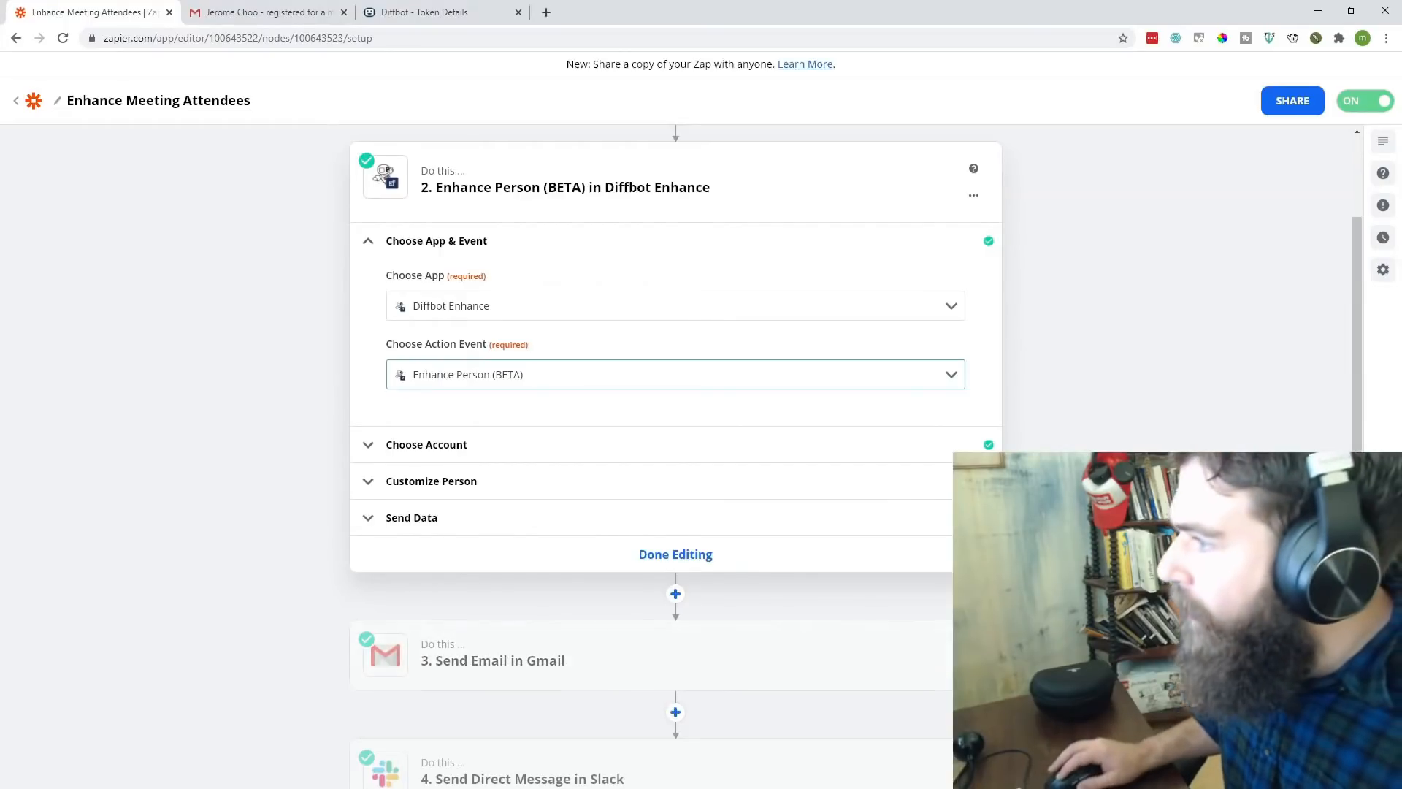
pyautogui.click(674, 374)
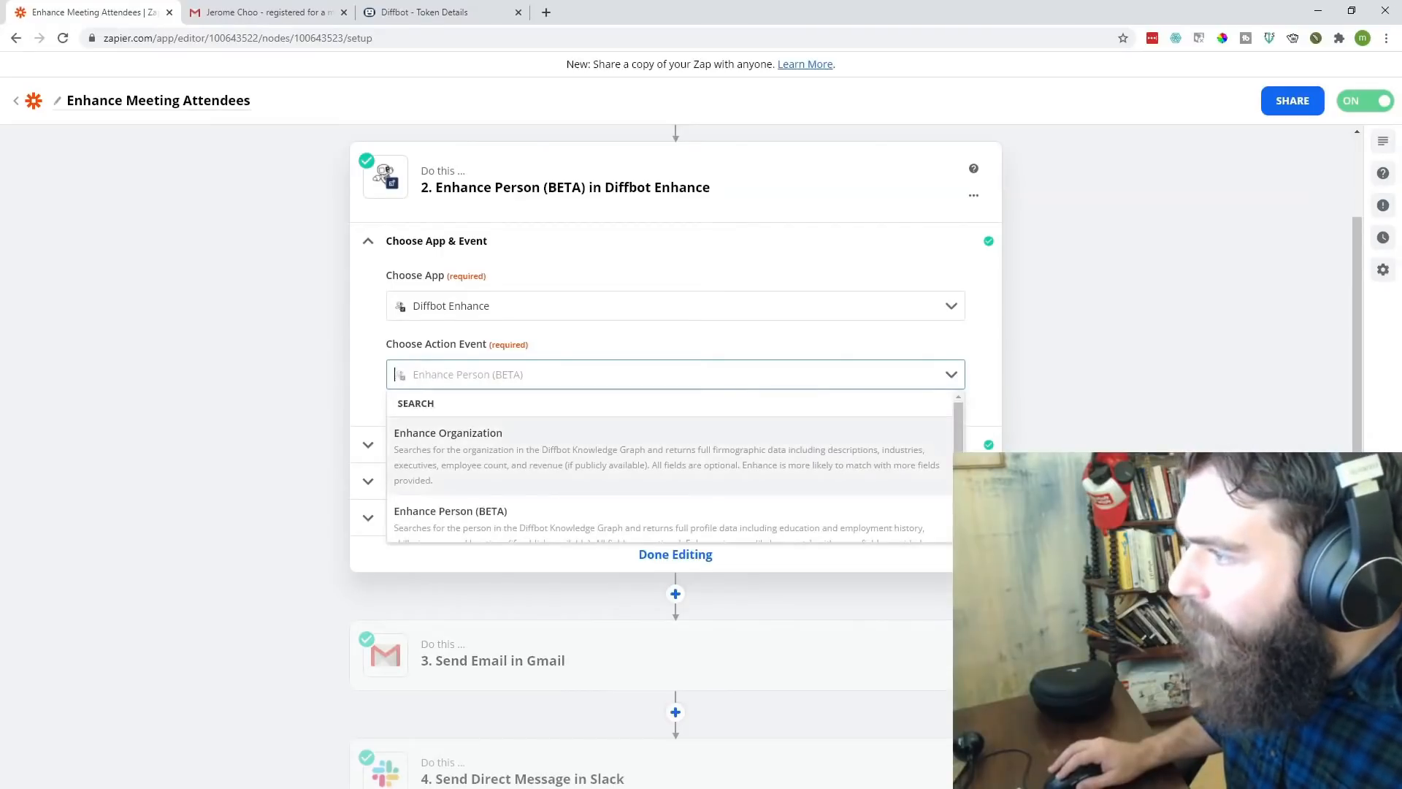
pyautogui.click(451, 511)
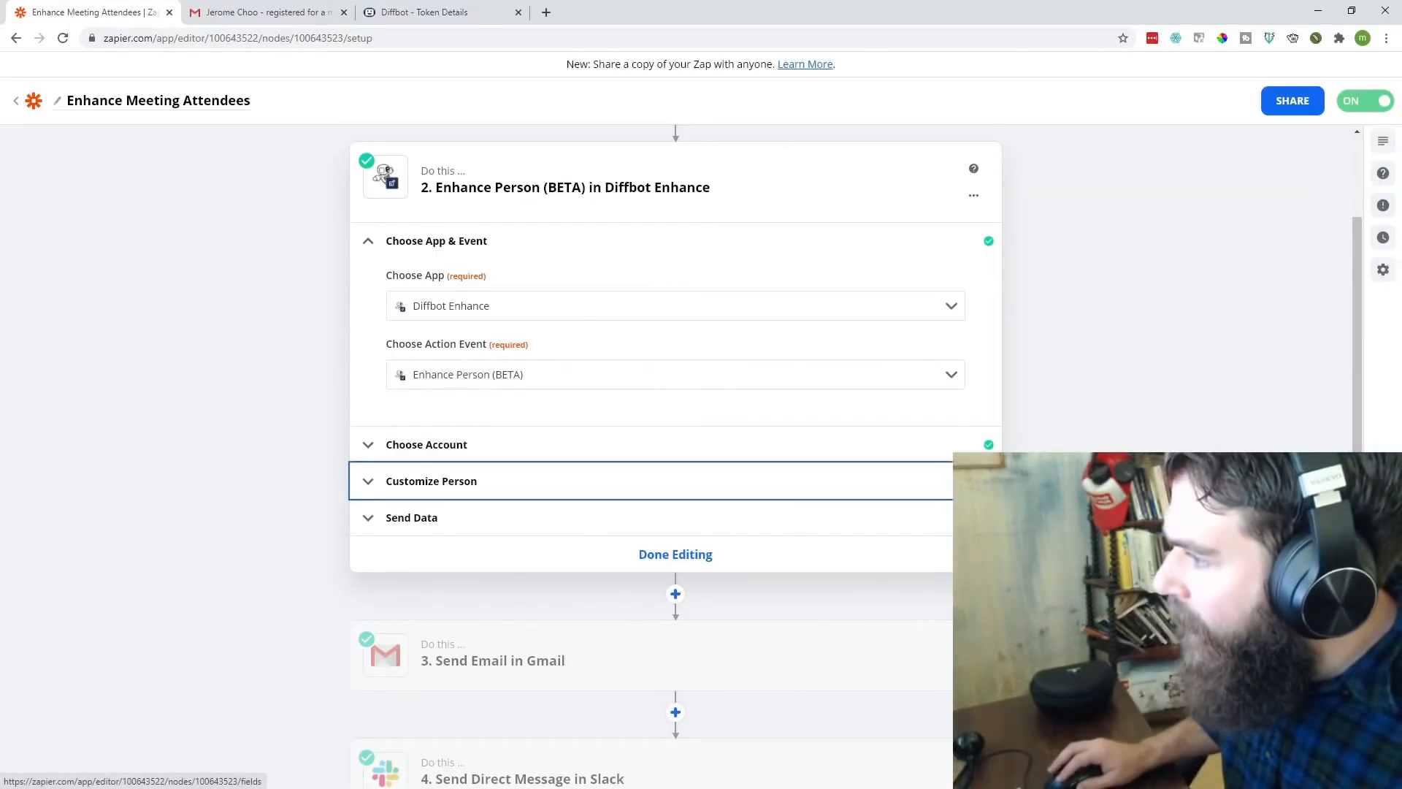
pyautogui.click(431, 481)
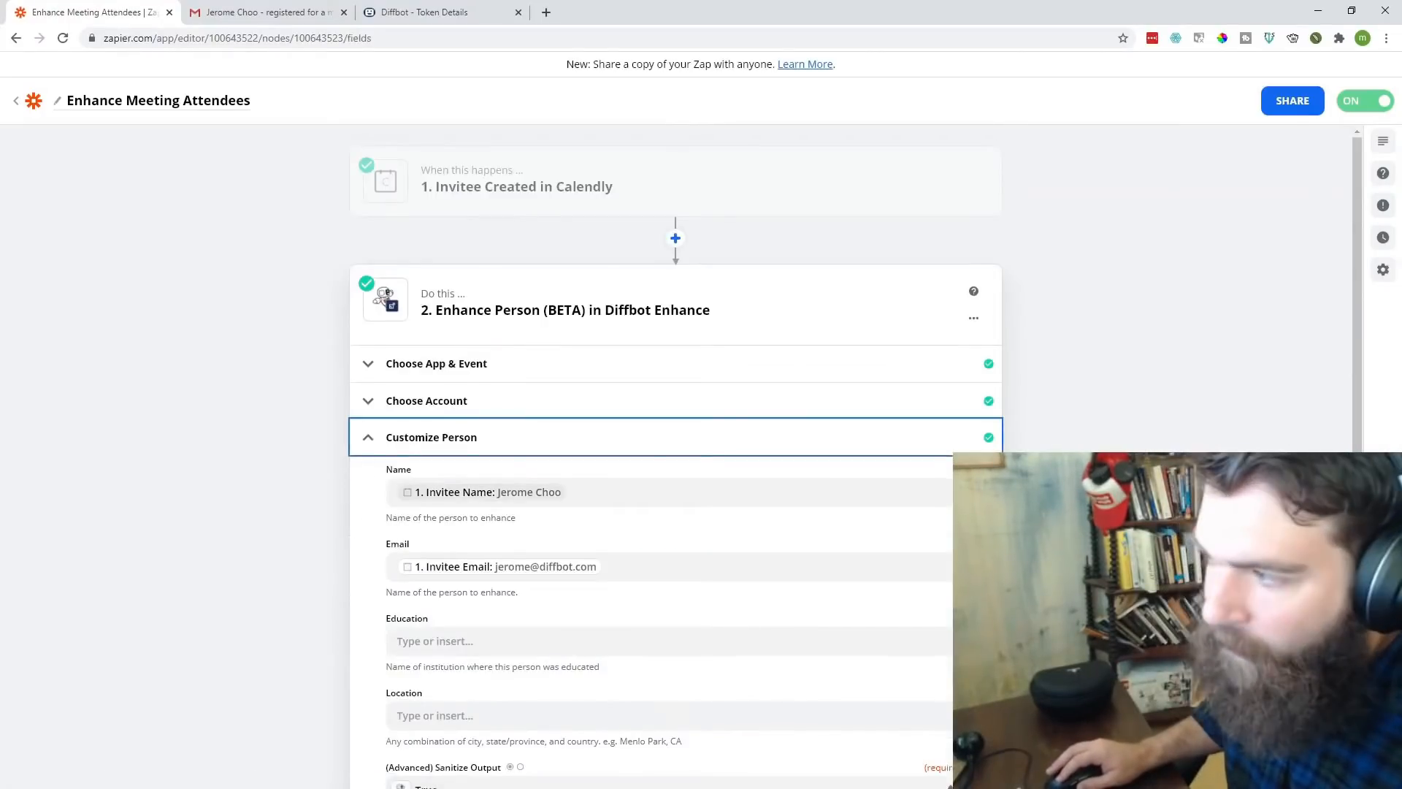
pyautogui.click(666, 492)
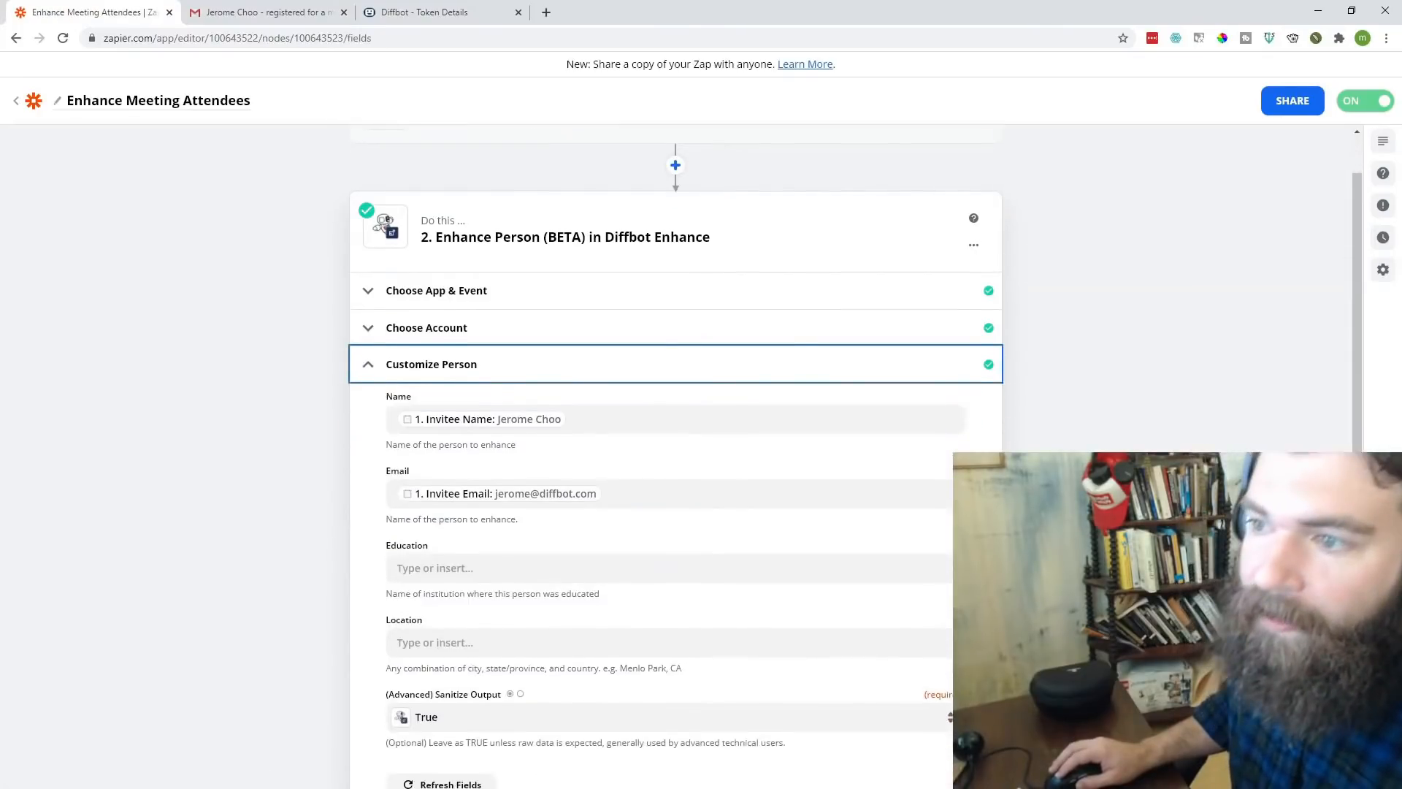
pyautogui.scroll(-3)
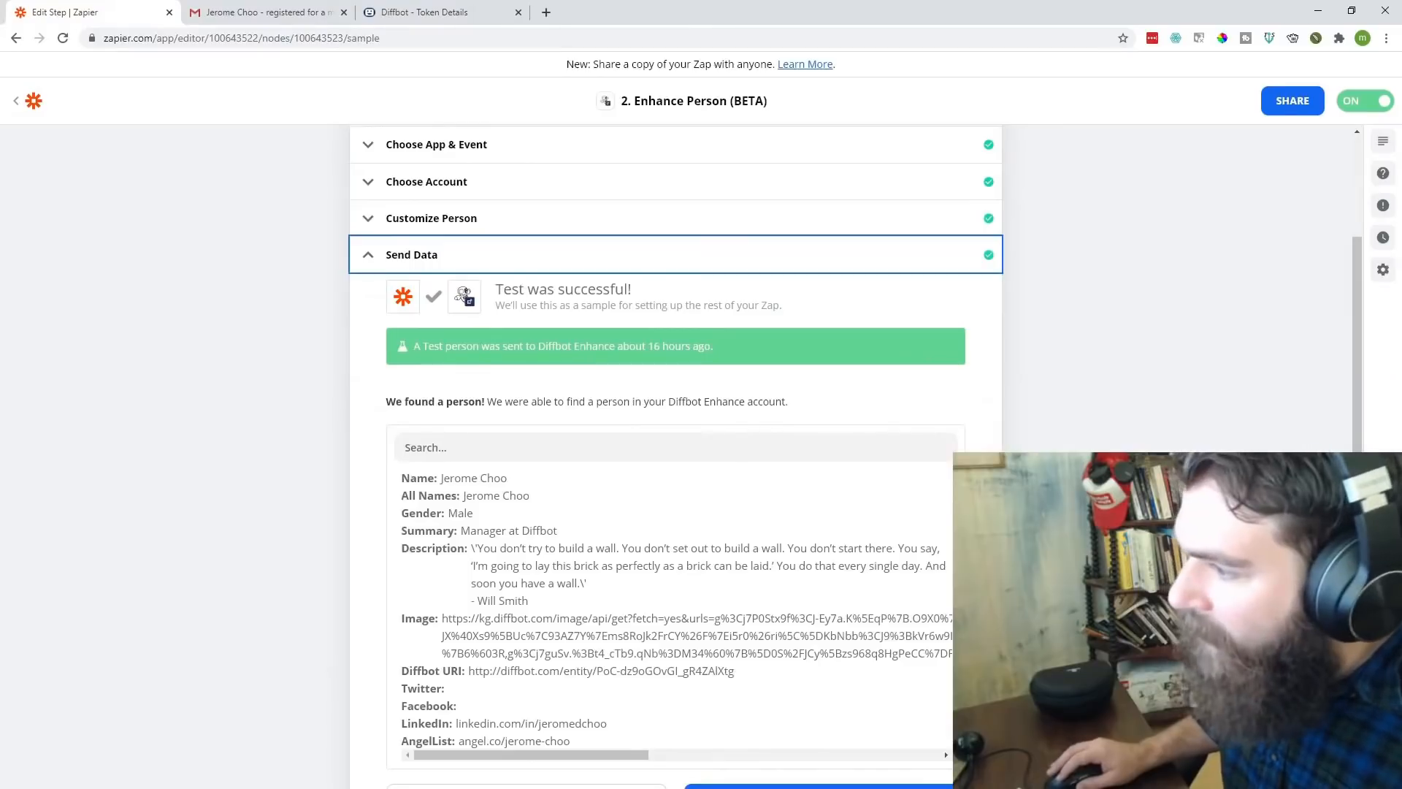
pyautogui.scroll(-3)
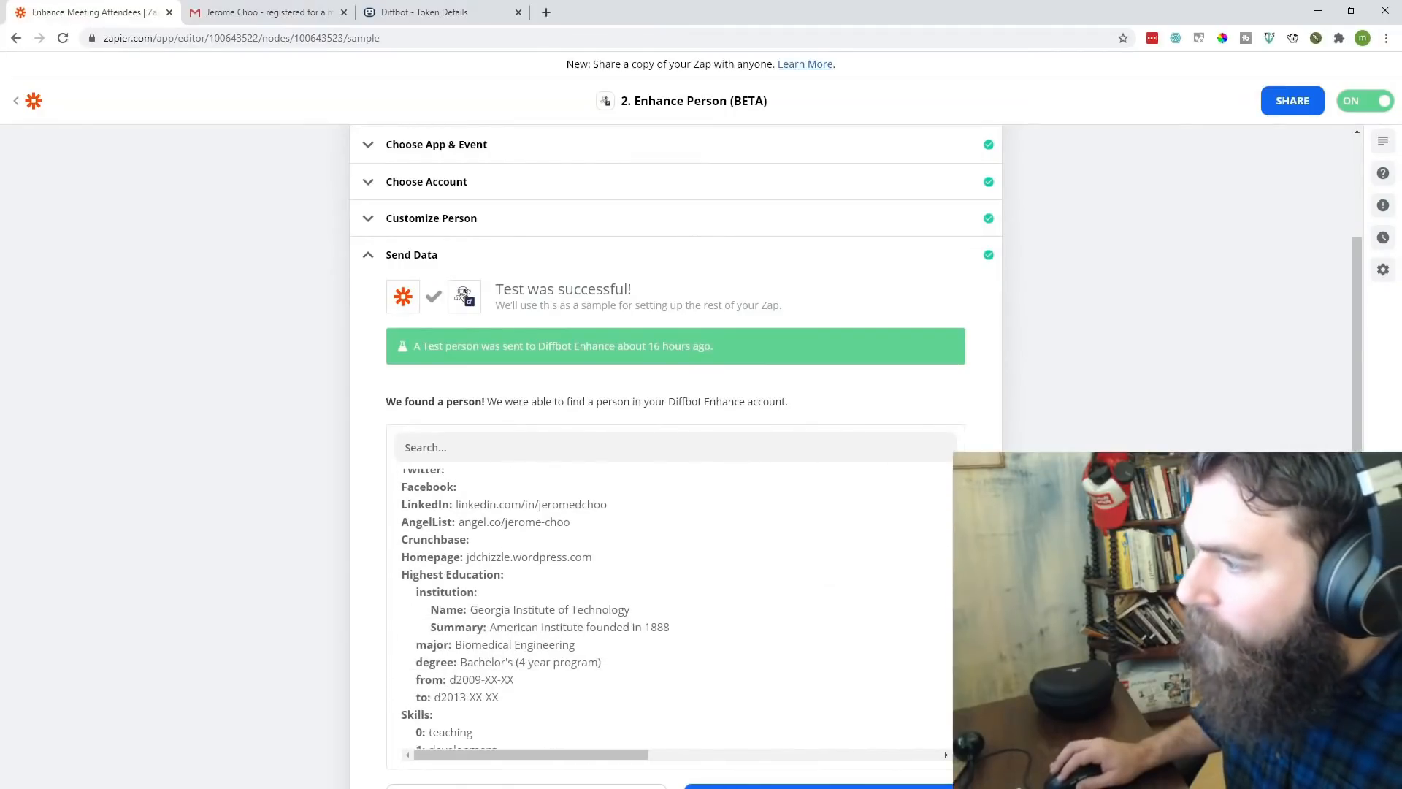
pyautogui.scroll(-3)
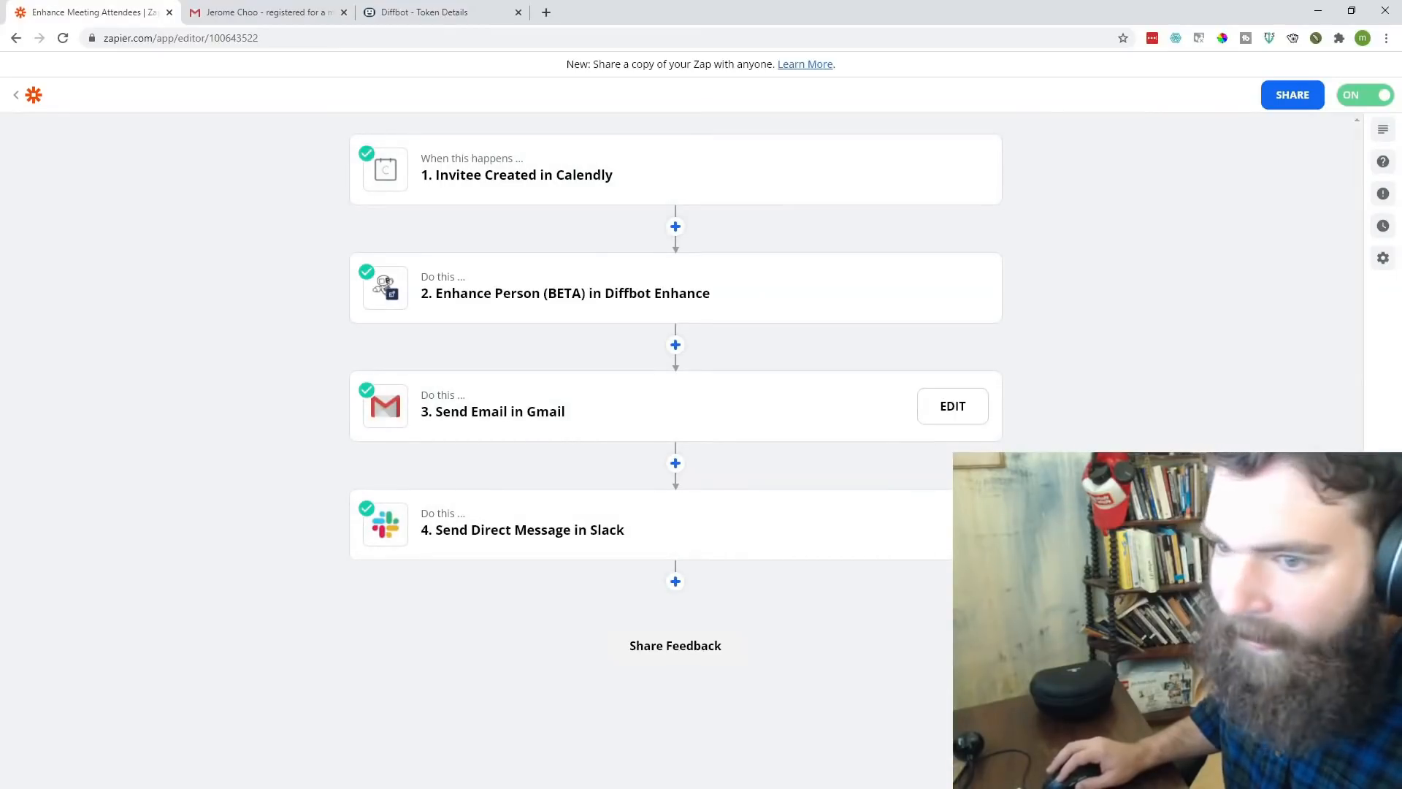
# - Review the Gmail step's app, sending account, recipient, subject with profile data, and body
pyautogui.click(950, 406)
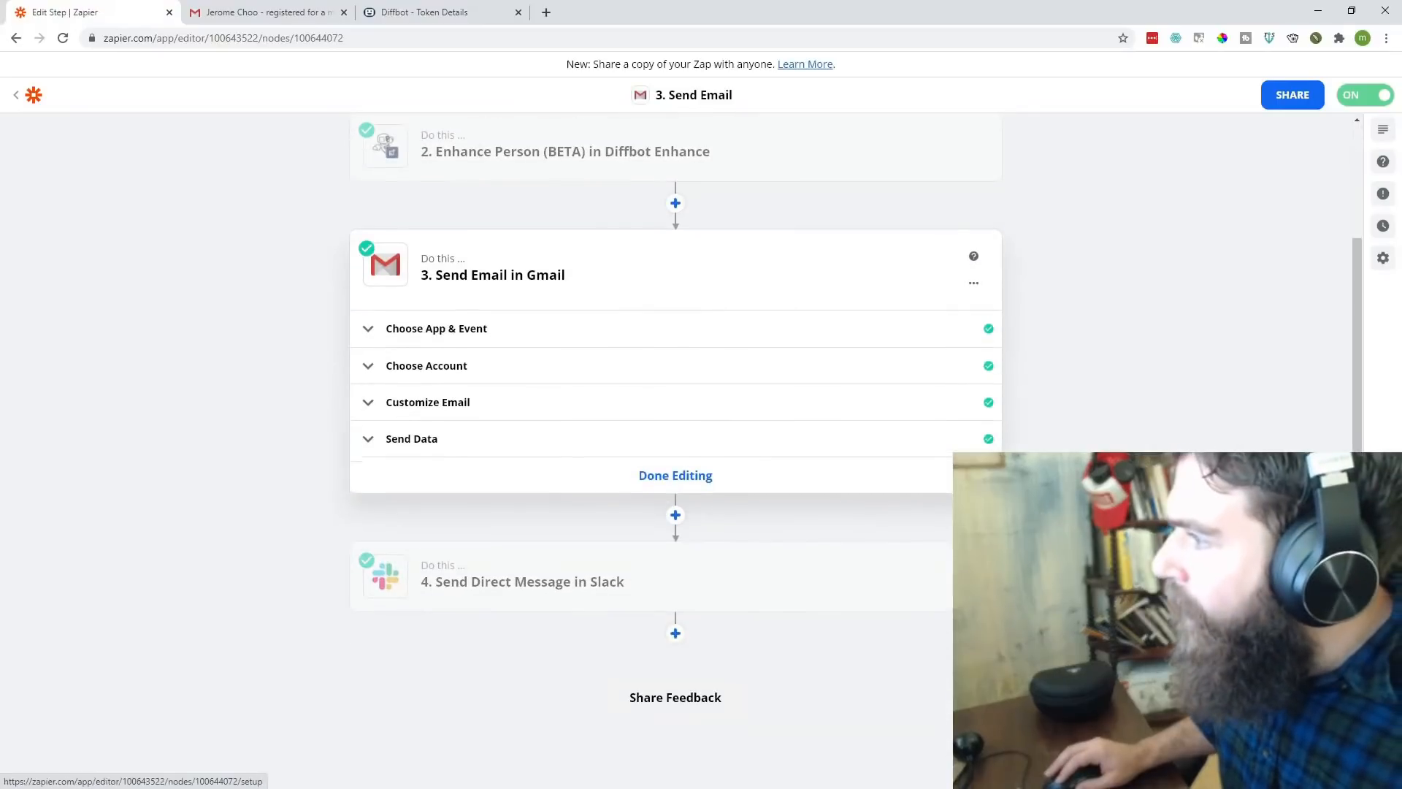
pyautogui.click(437, 328)
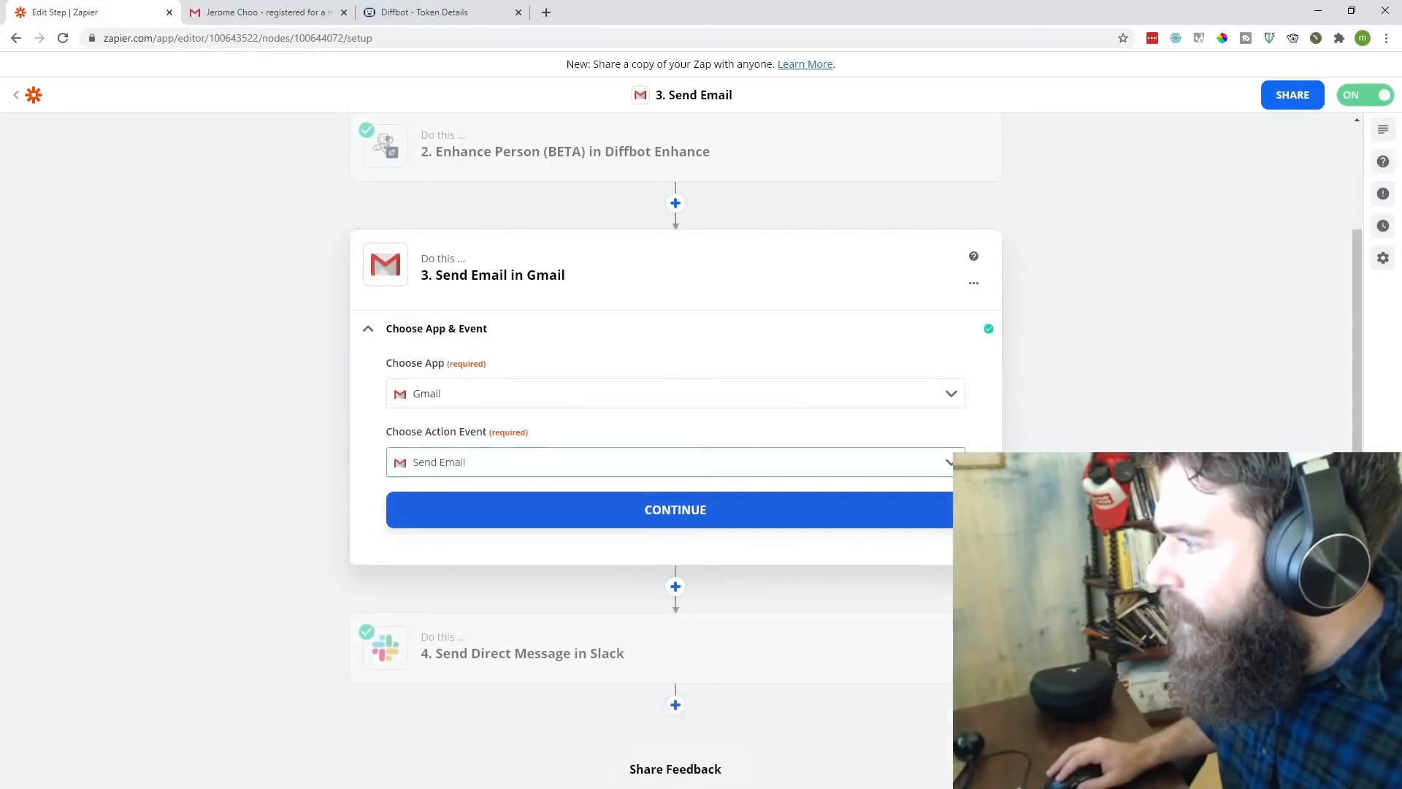
pyautogui.click(674, 510)
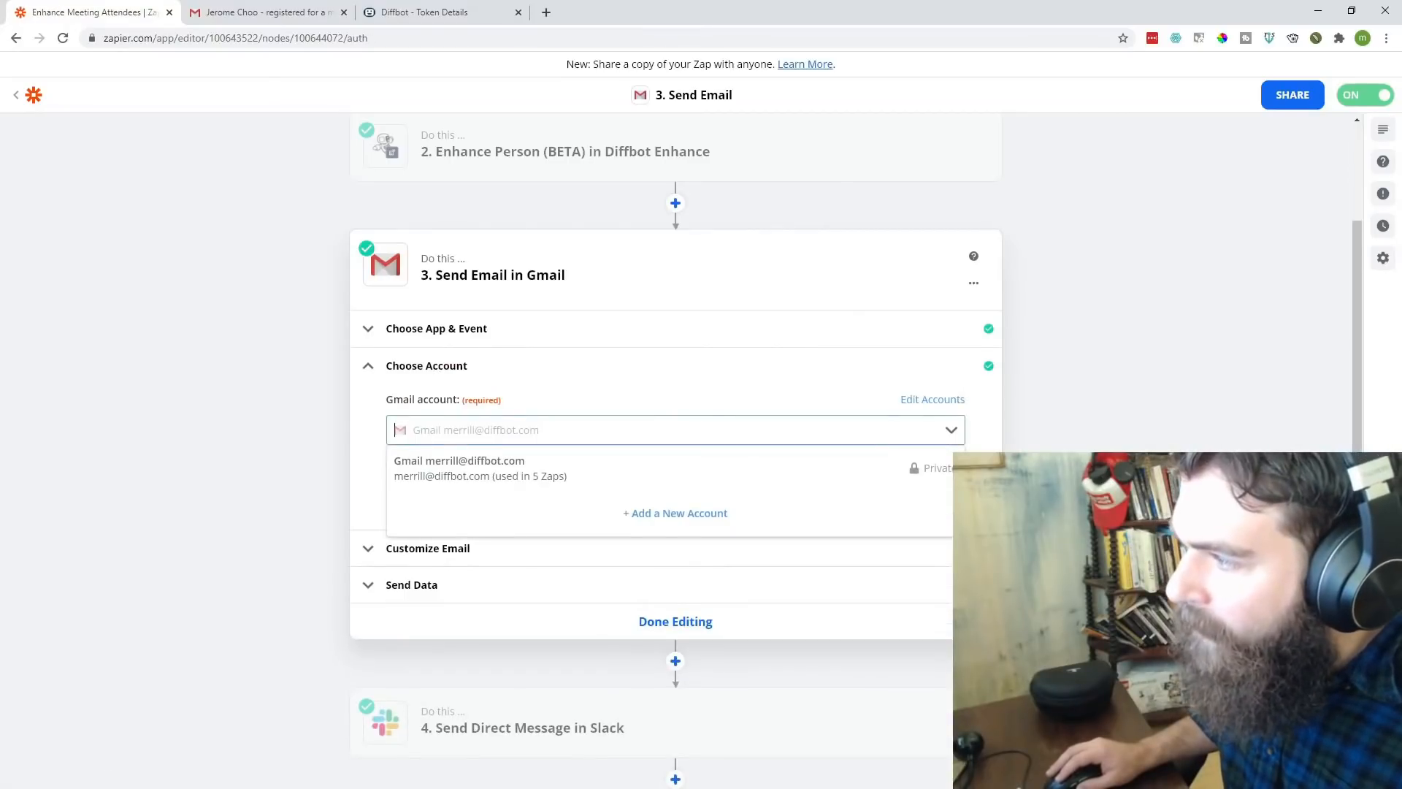
pyautogui.click(459, 467)
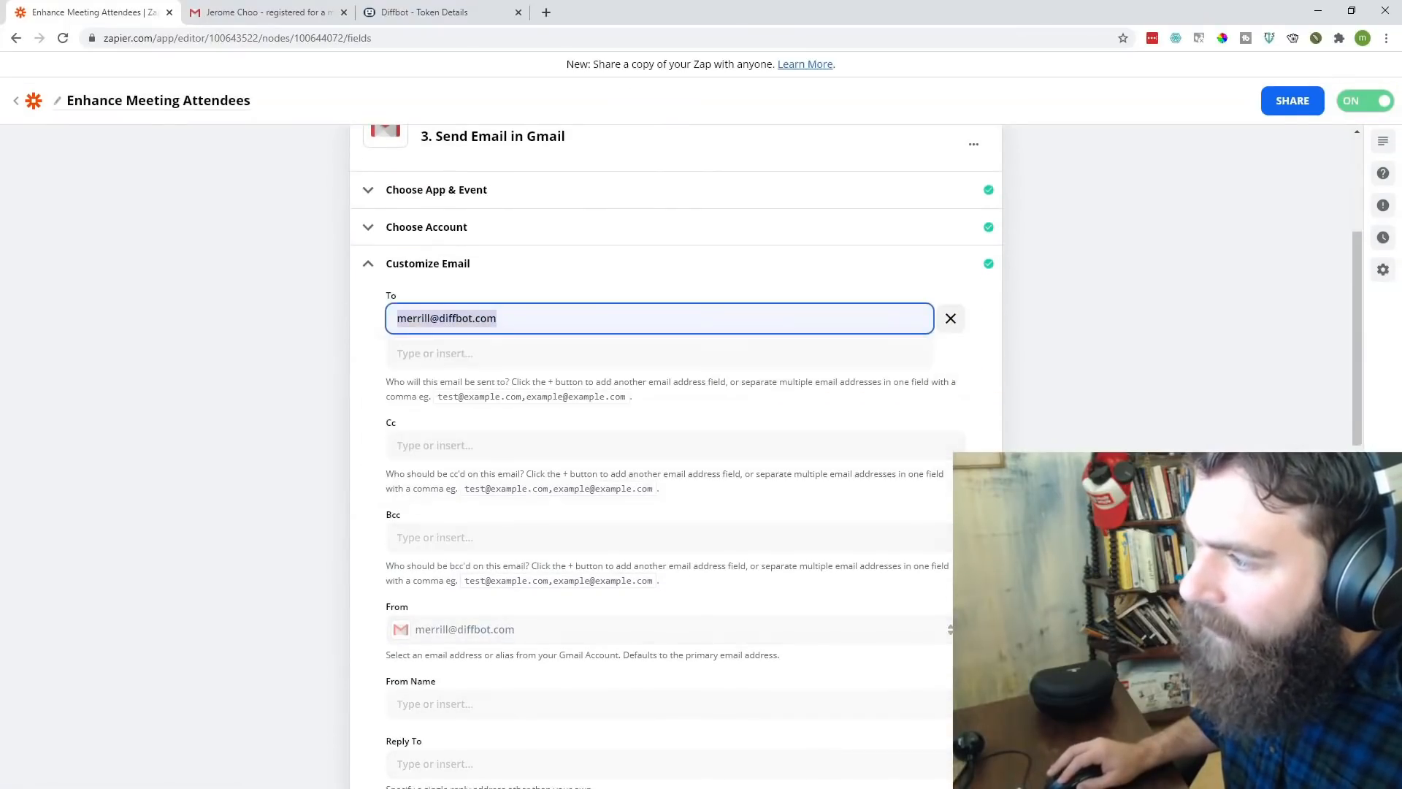
pyautogui.scroll(-3)
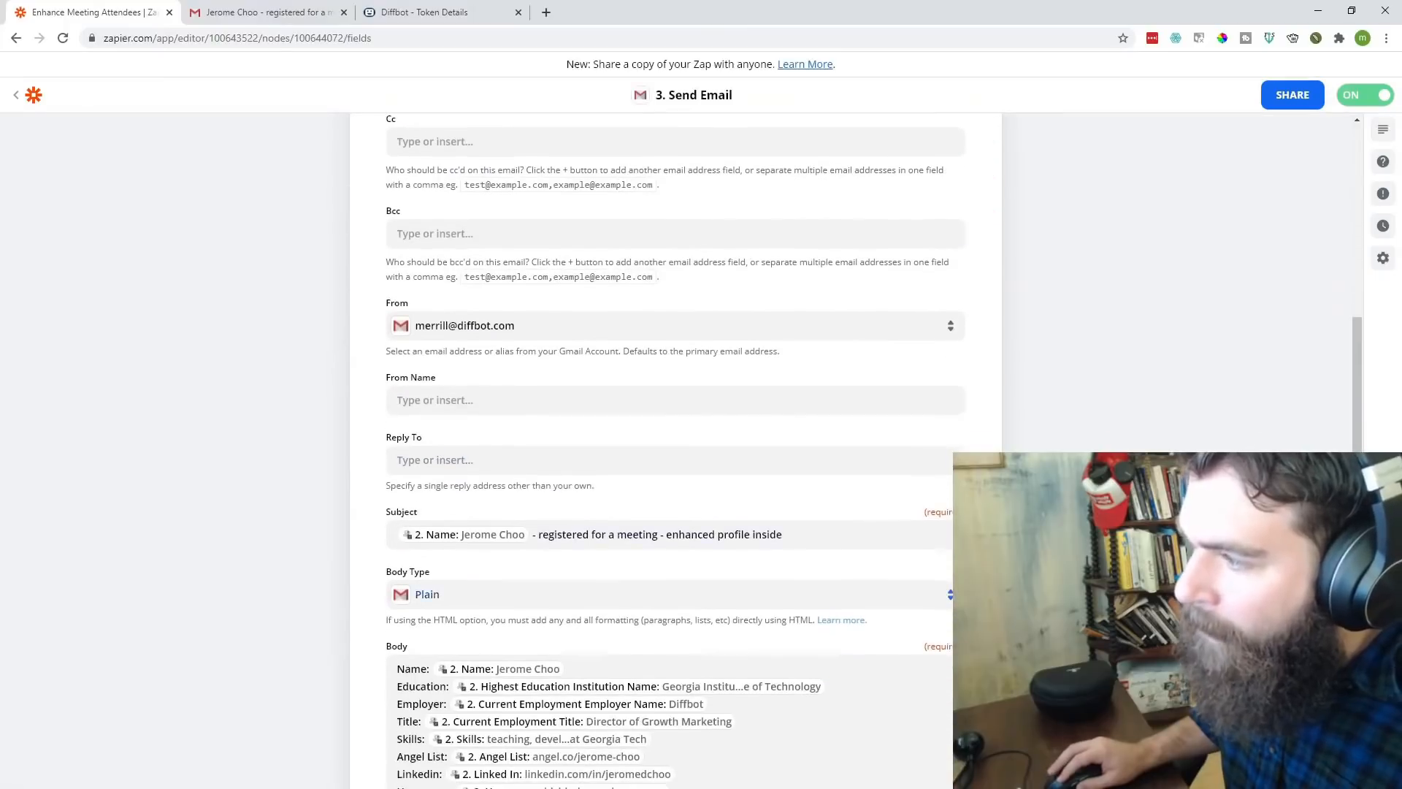
pyautogui.click(674, 534)
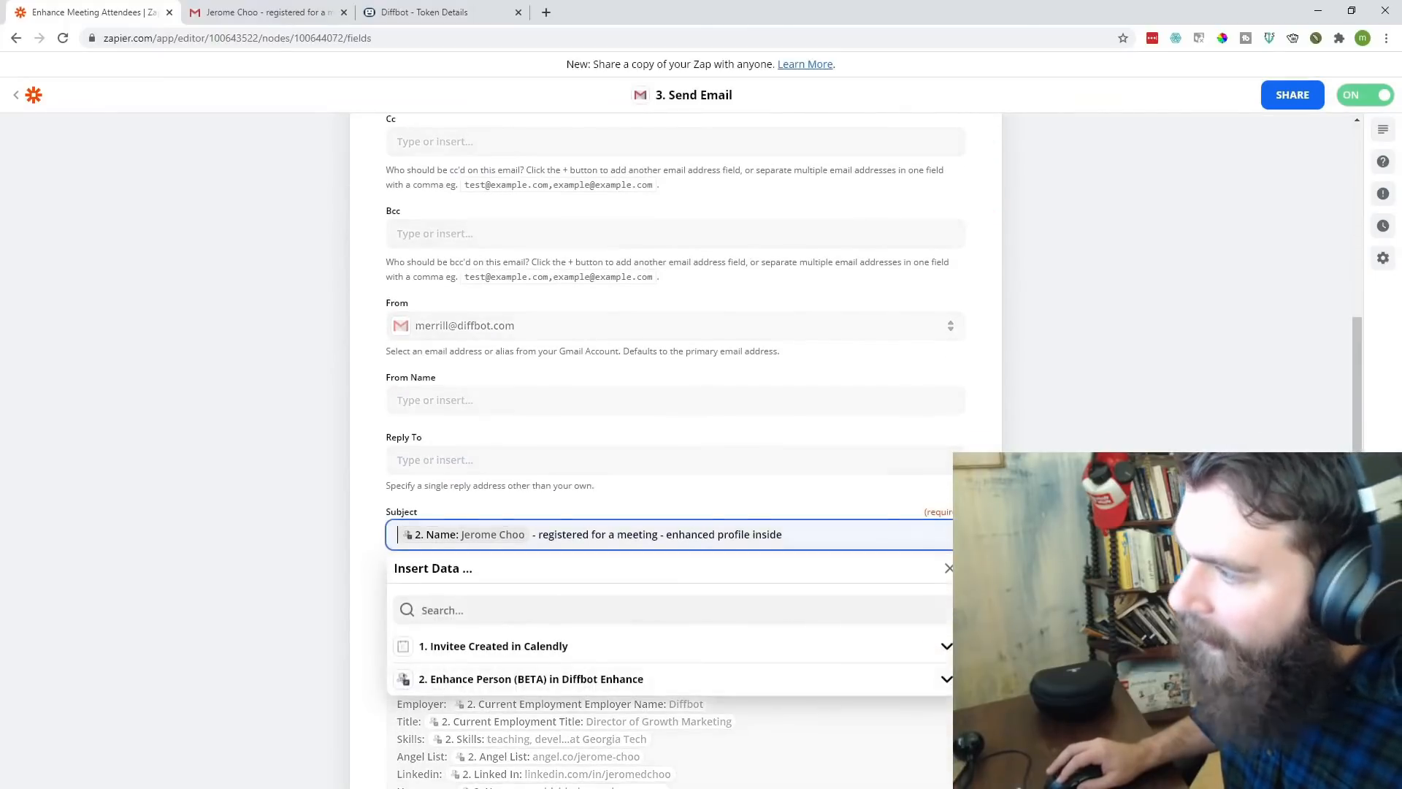
# - Check the Gmail step's successful test, view the received email, and return to the Slack step
pyautogui.click(532, 679)
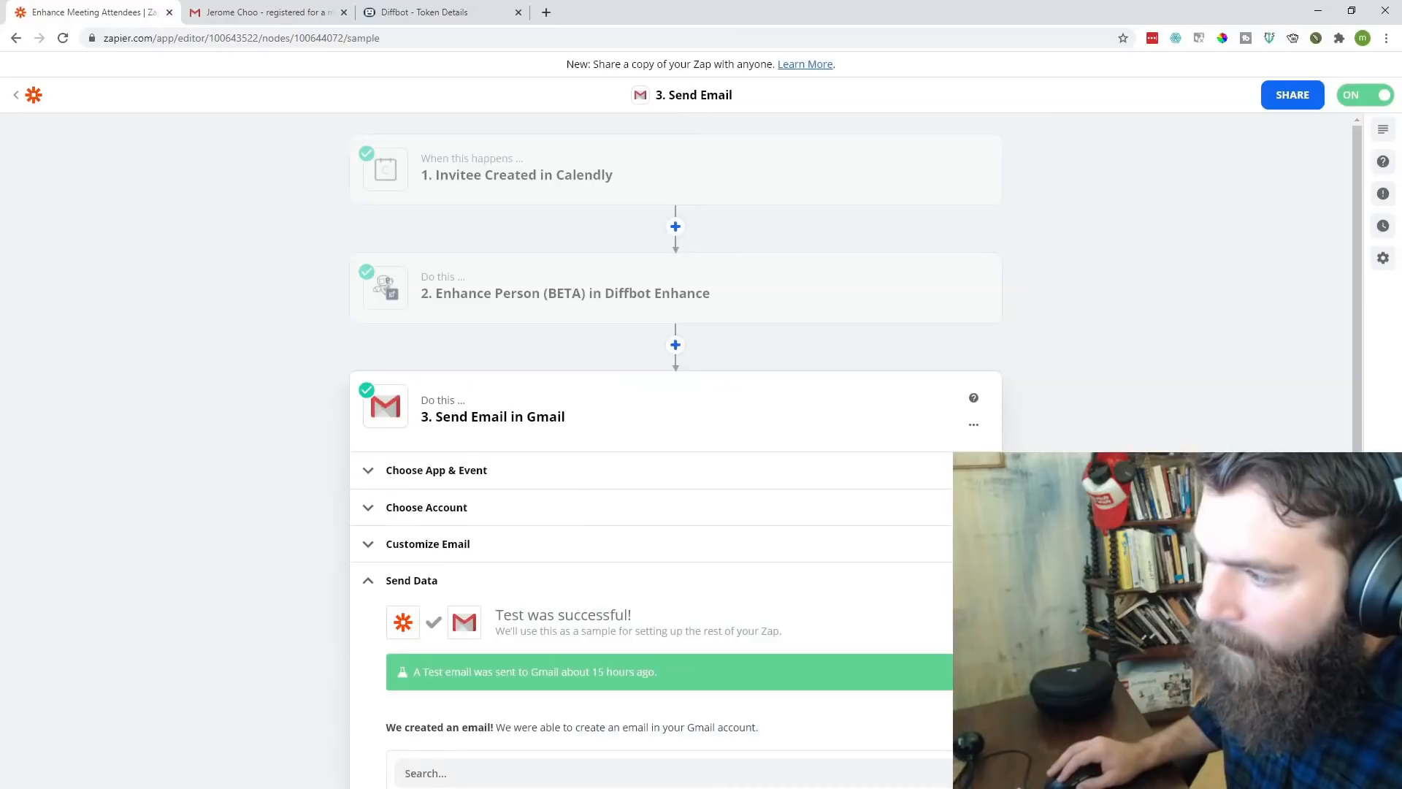
pyautogui.click(264, 12)
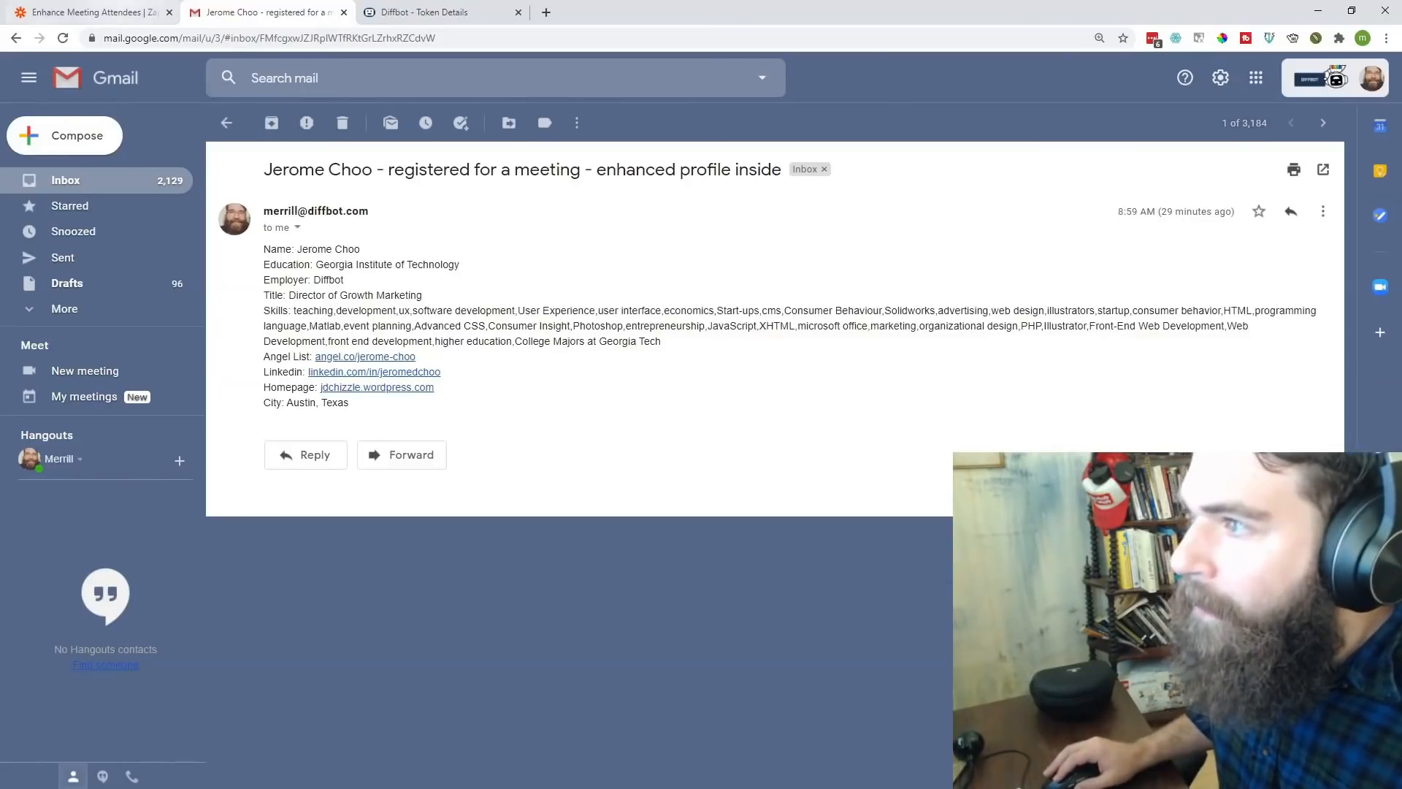
pyautogui.click(89, 12)
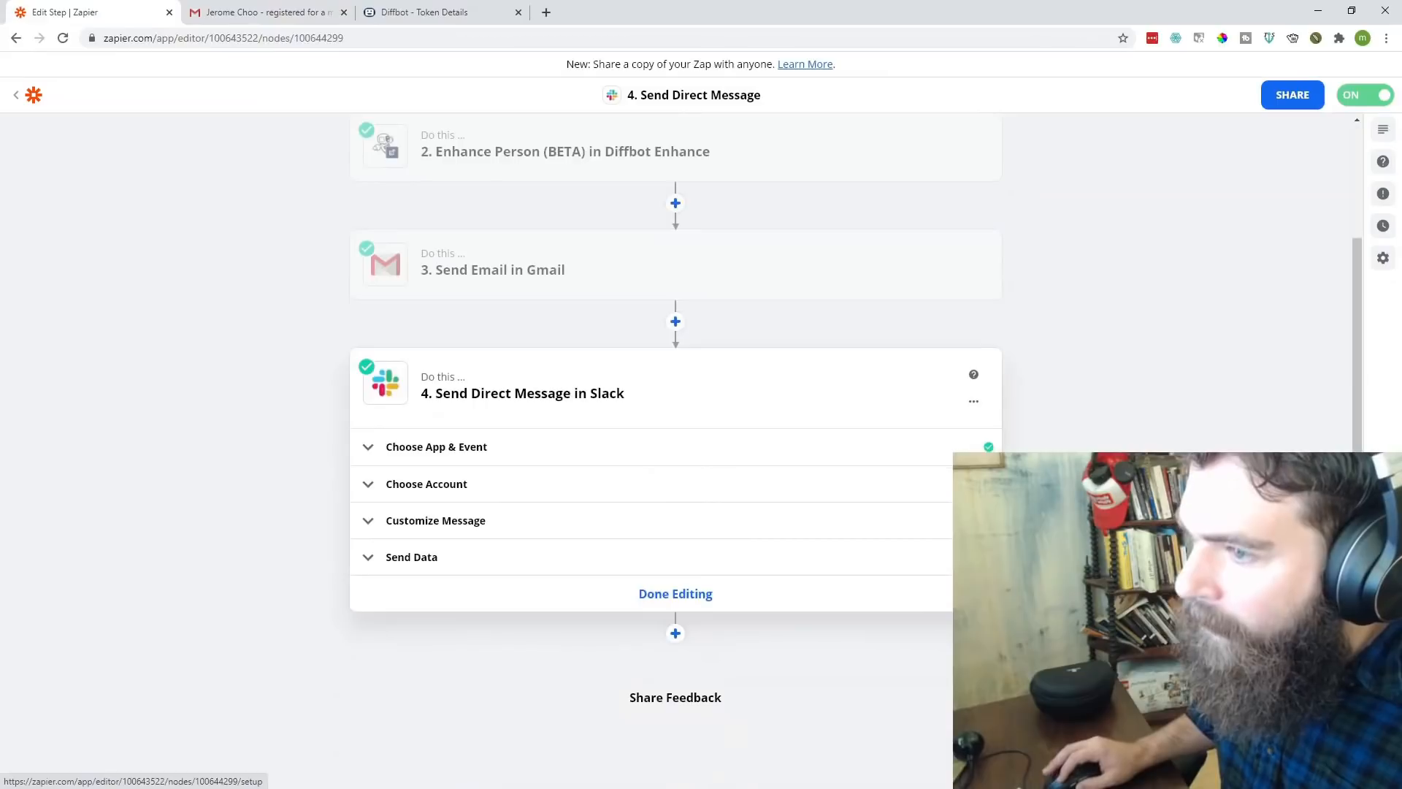
# - Confirm the Slack step keeps Send Direct Message as its event and expand Customize Message
pyautogui.click(437, 447)
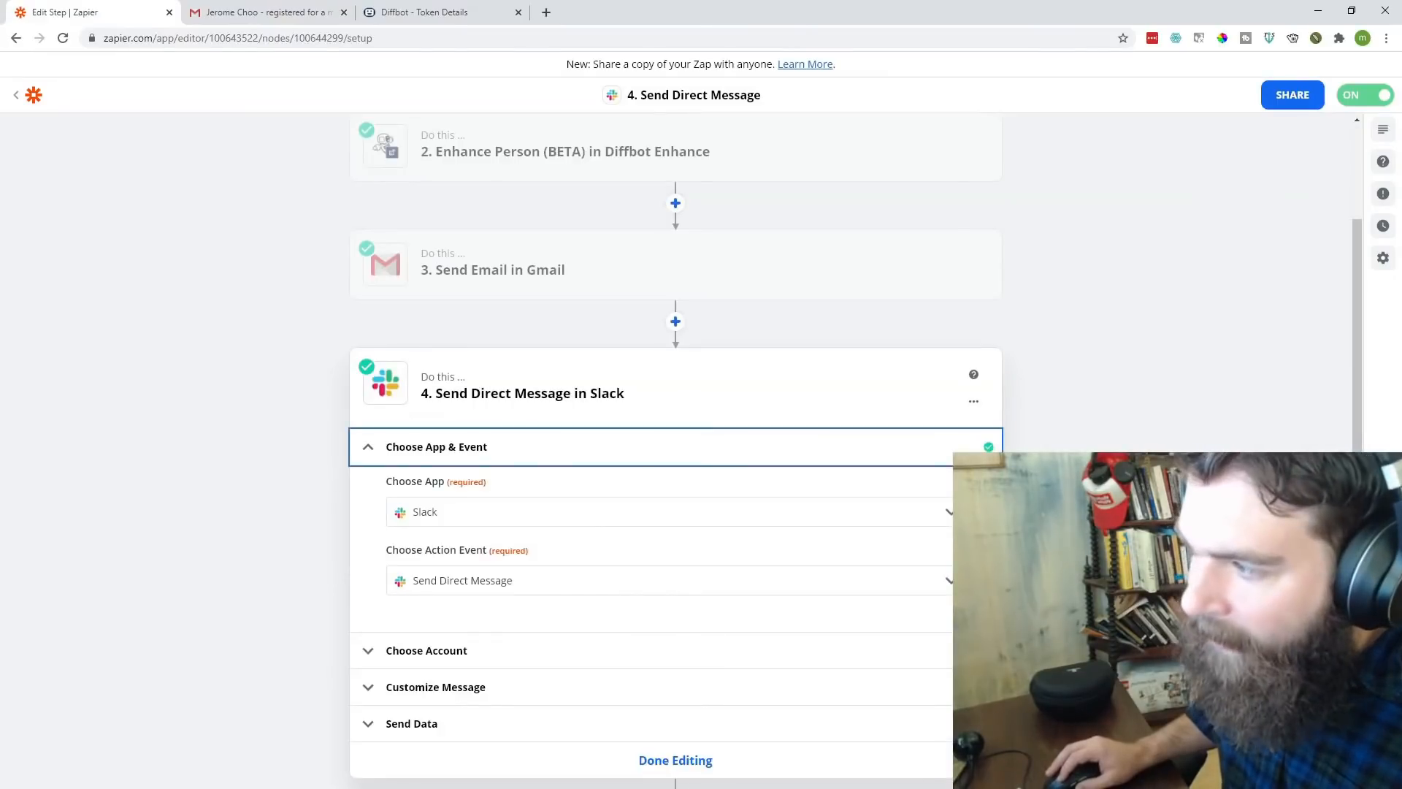
pyautogui.click(665, 580)
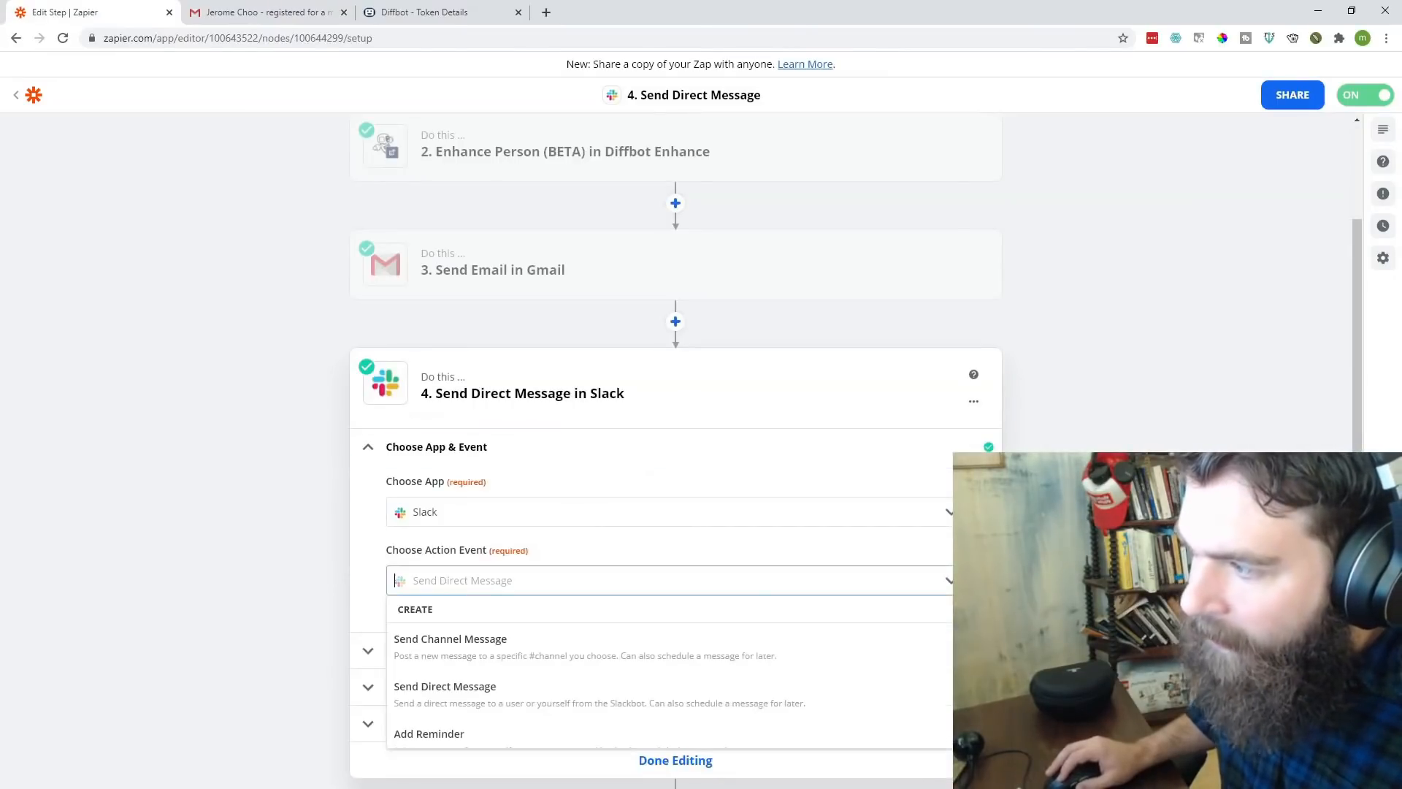
pyautogui.click(444, 687)
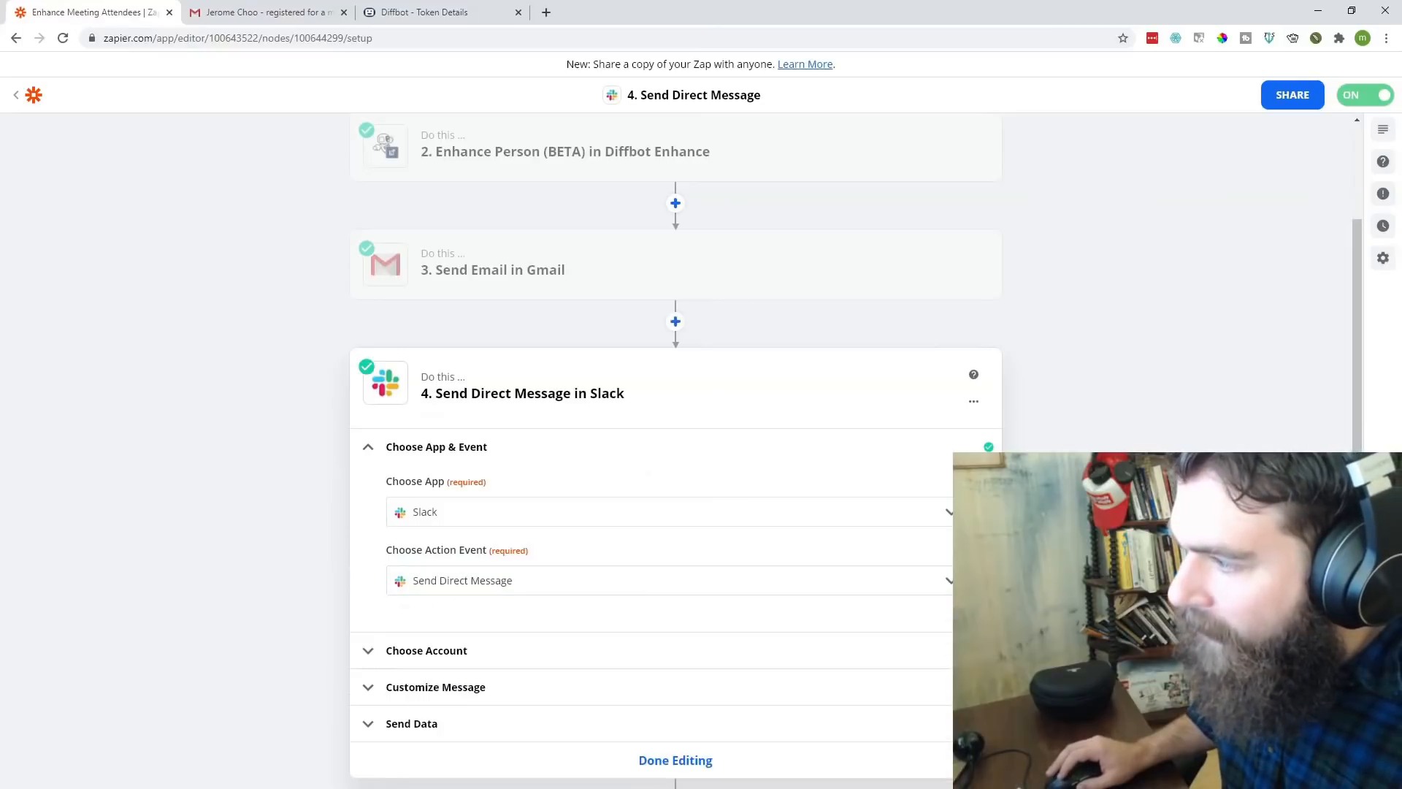
pyautogui.click(435, 687)
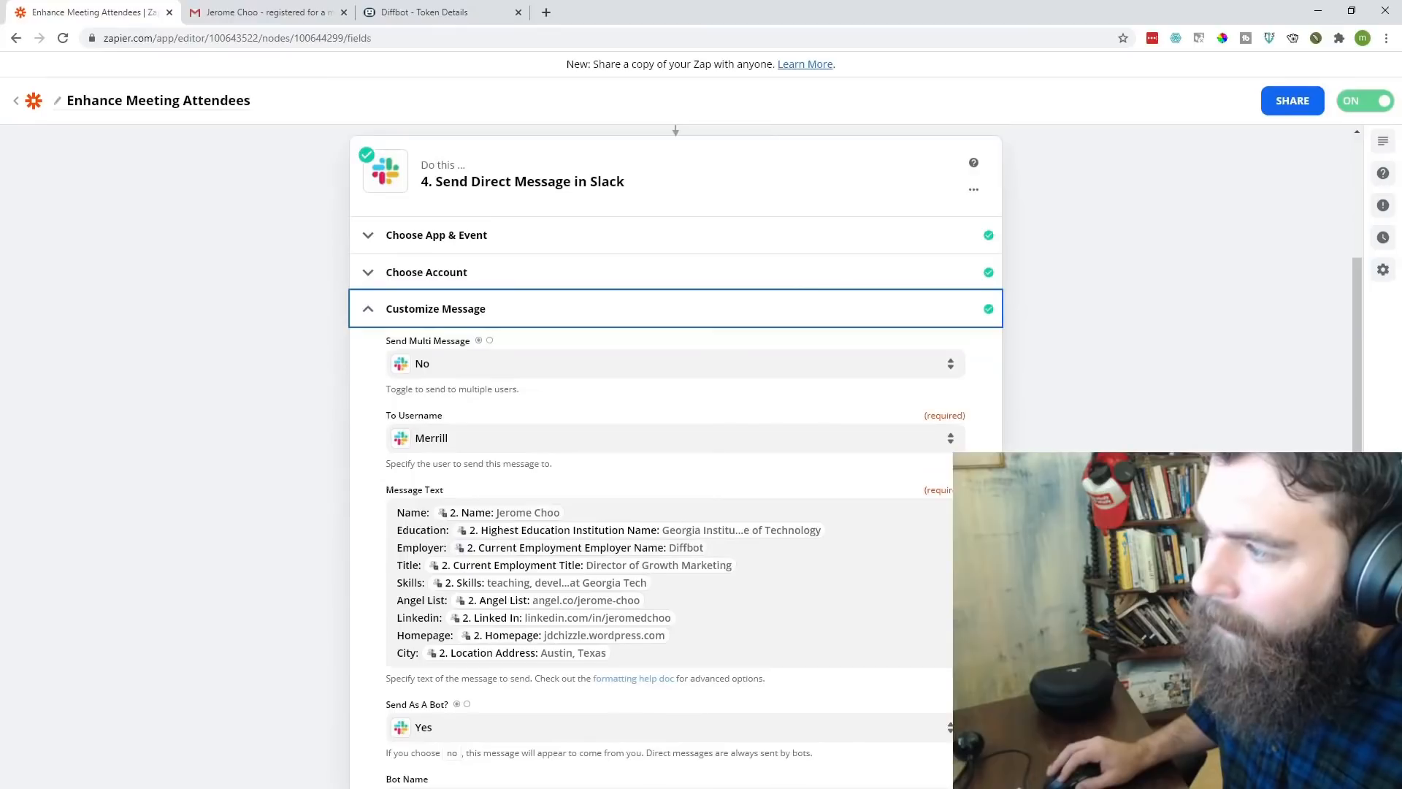
# - Review the direct message text to Merrill and the bot name, then finish editing back to the overview
pyautogui.click(431, 436)
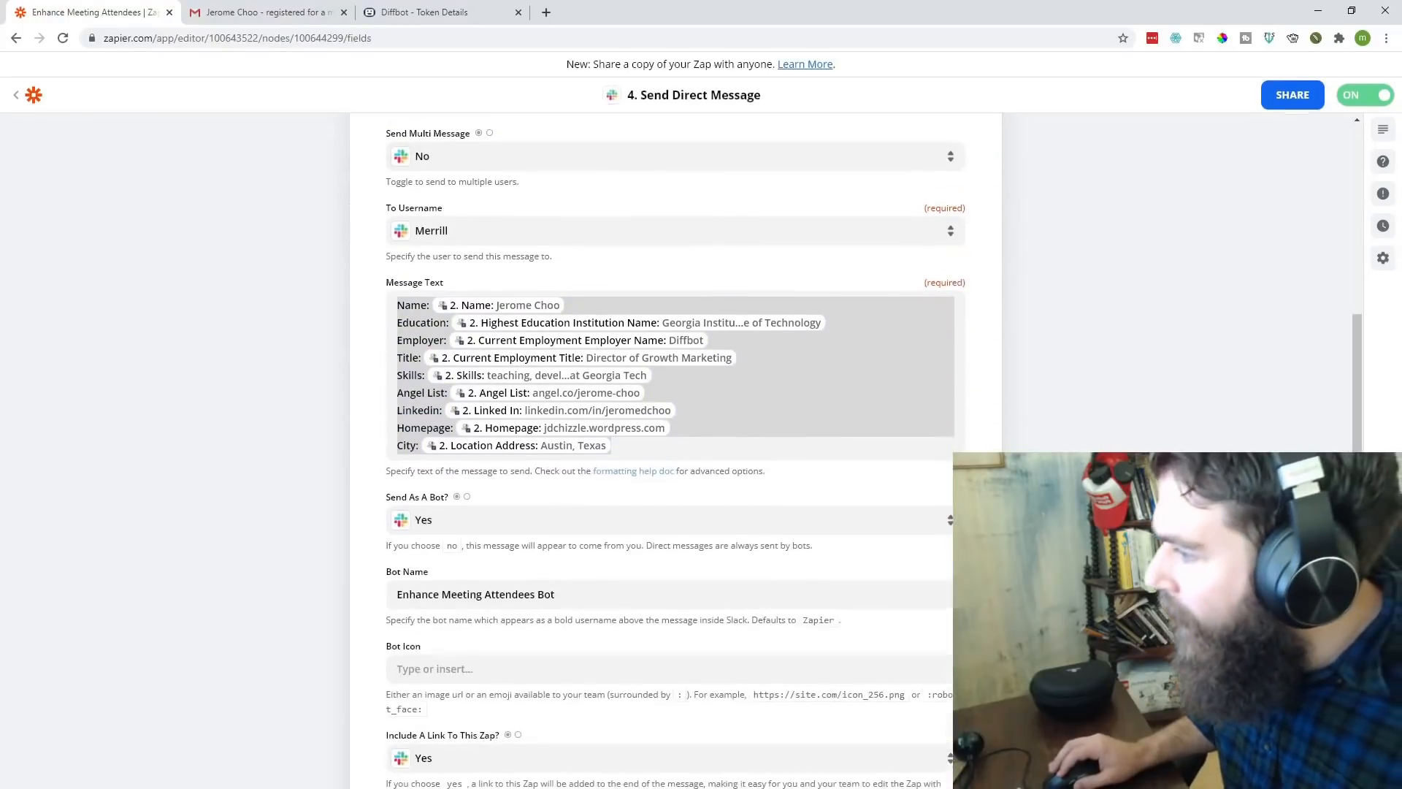
pyautogui.scroll(-3)
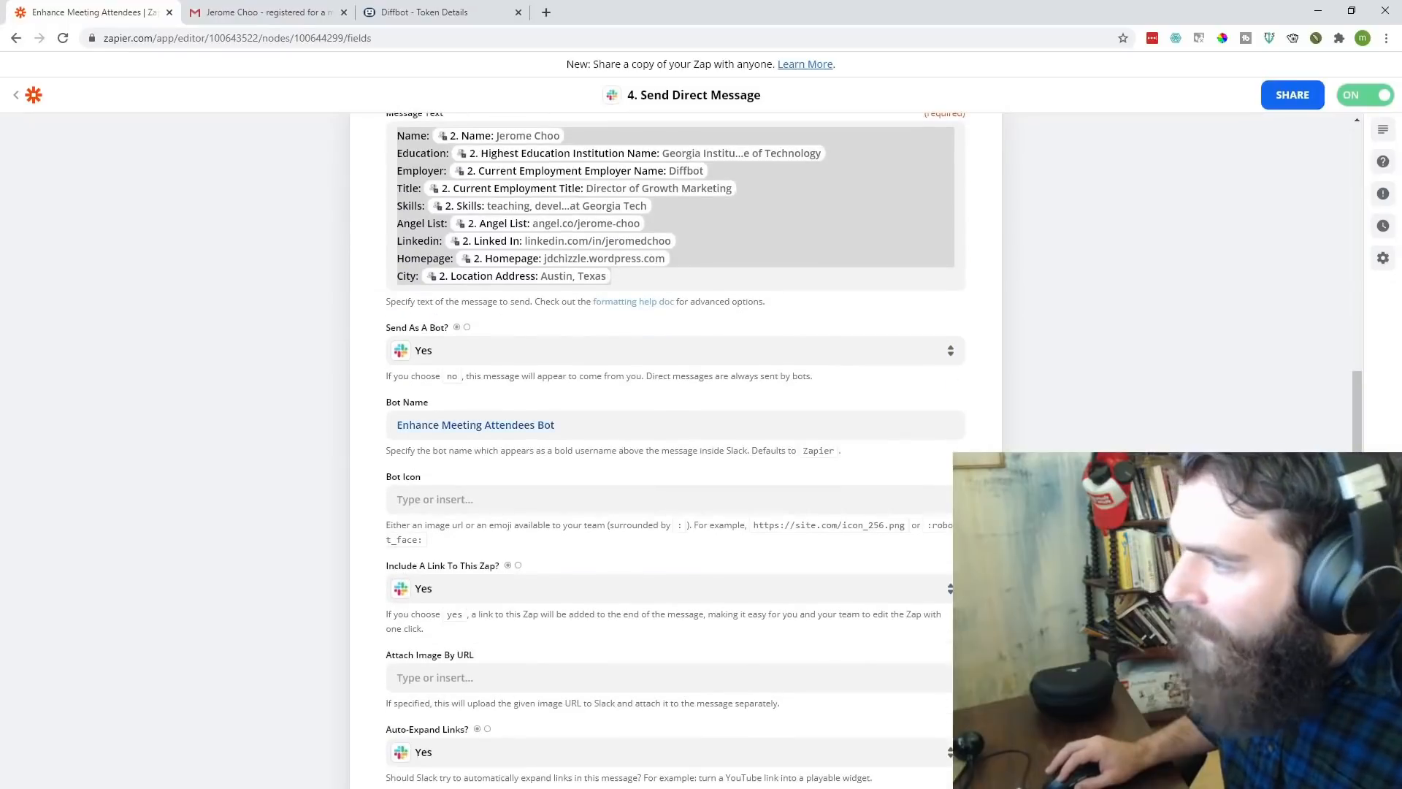
pyautogui.click(674, 424)
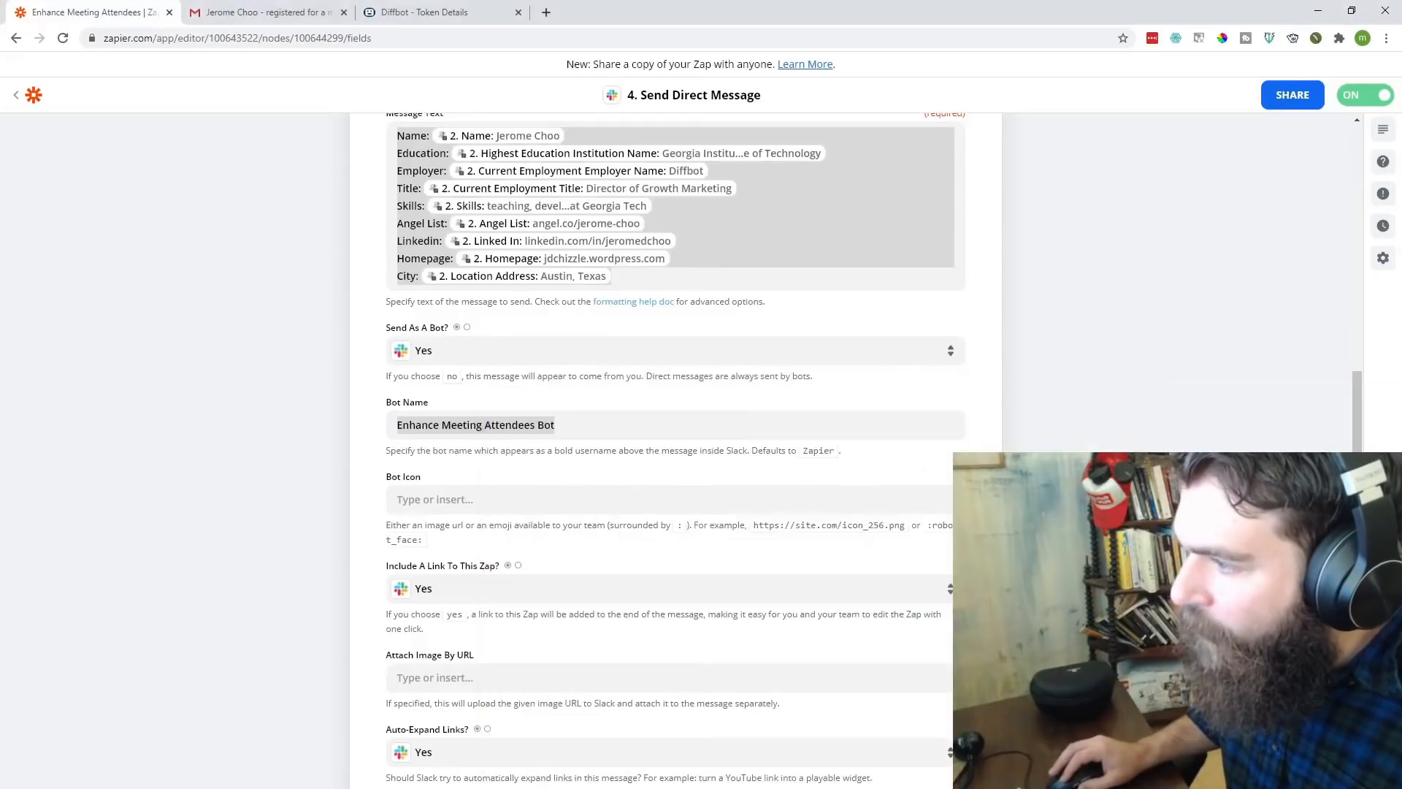
pyautogui.click(15, 95)
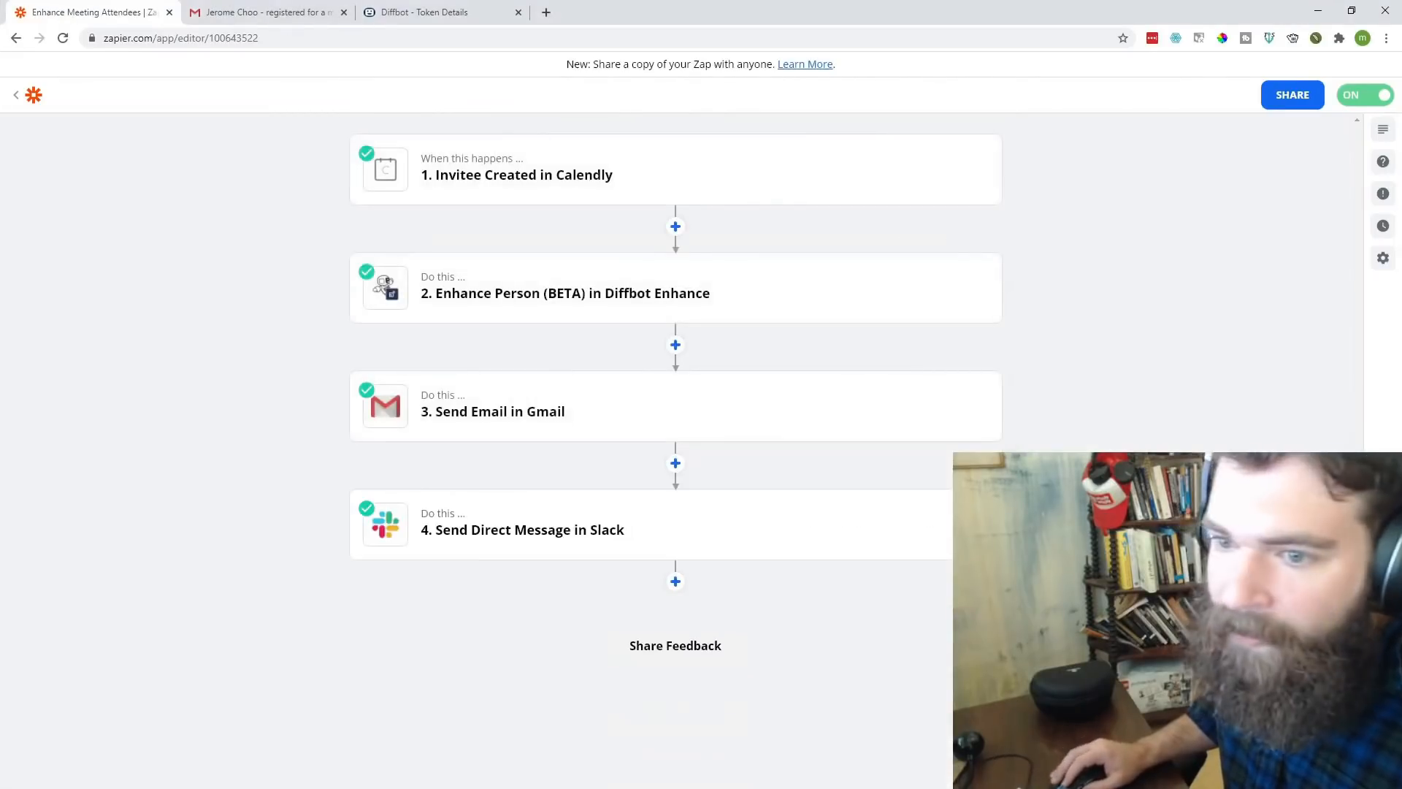